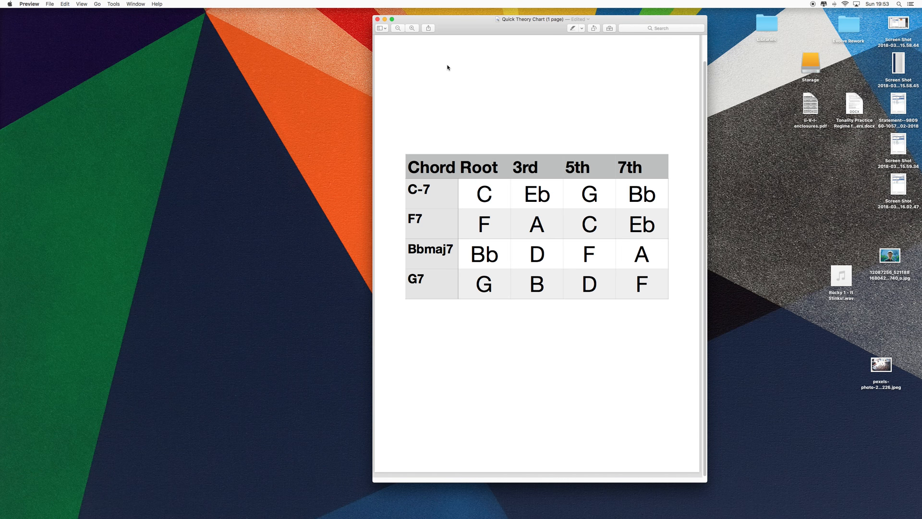
- Drag the Quick Theory Chart window further left on the desktop
drag(533, 19, 445, 14)
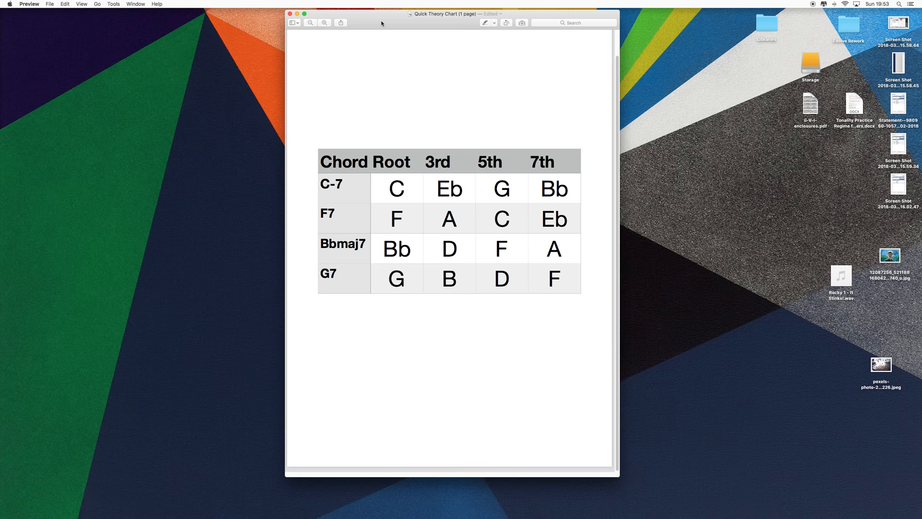
mouse_move(352, 138)
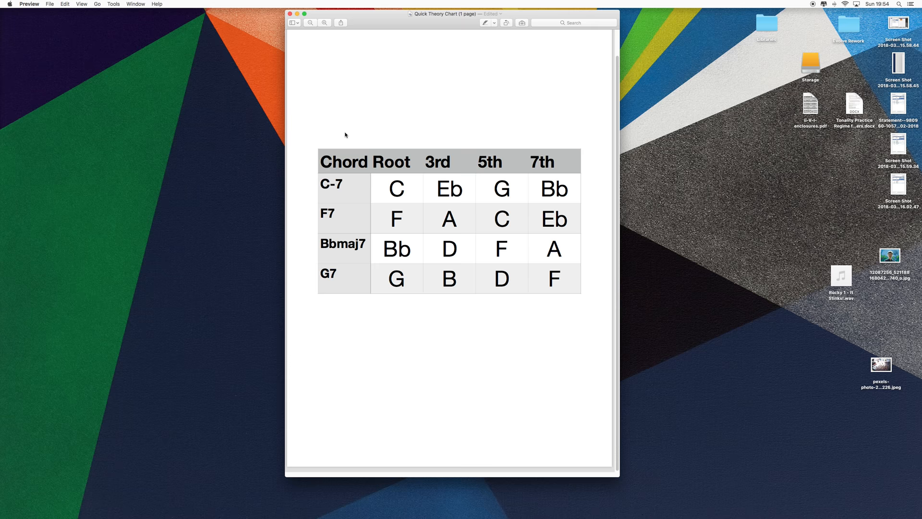
mouse_move(310, 130)
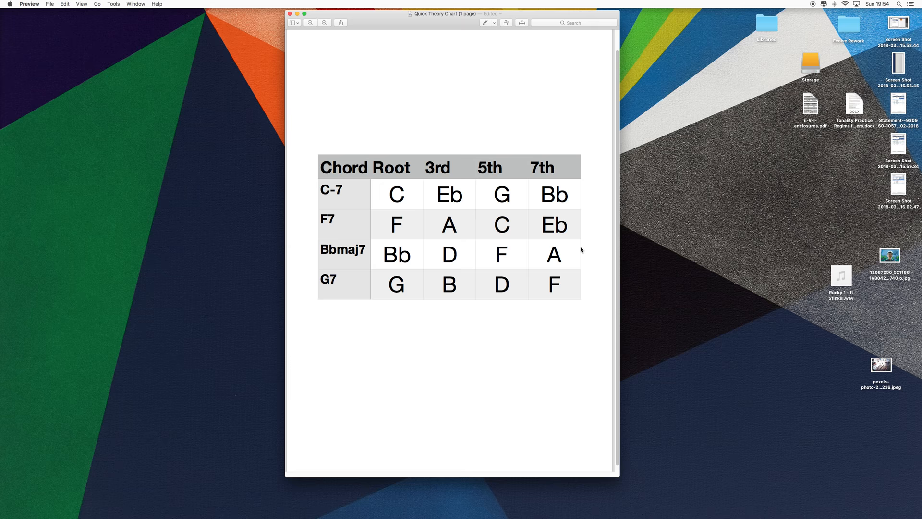
double_click(330, 190)
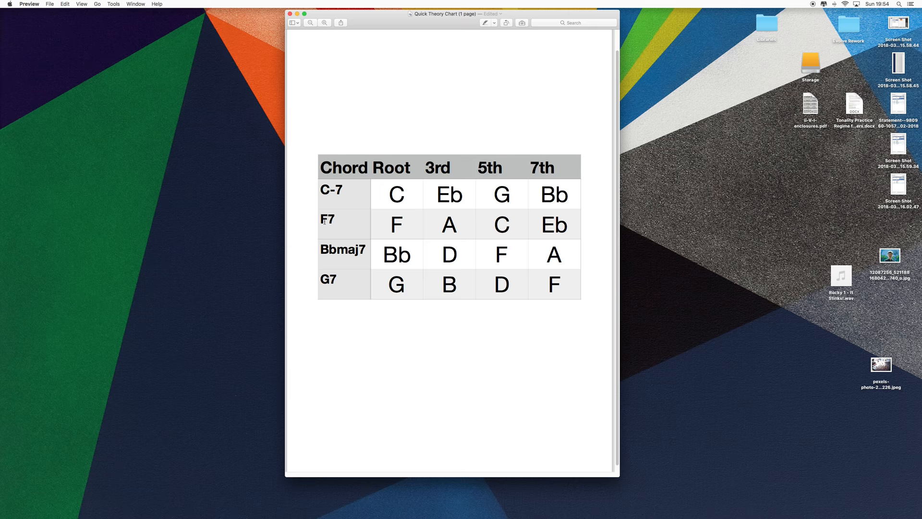
double_click(343, 250)
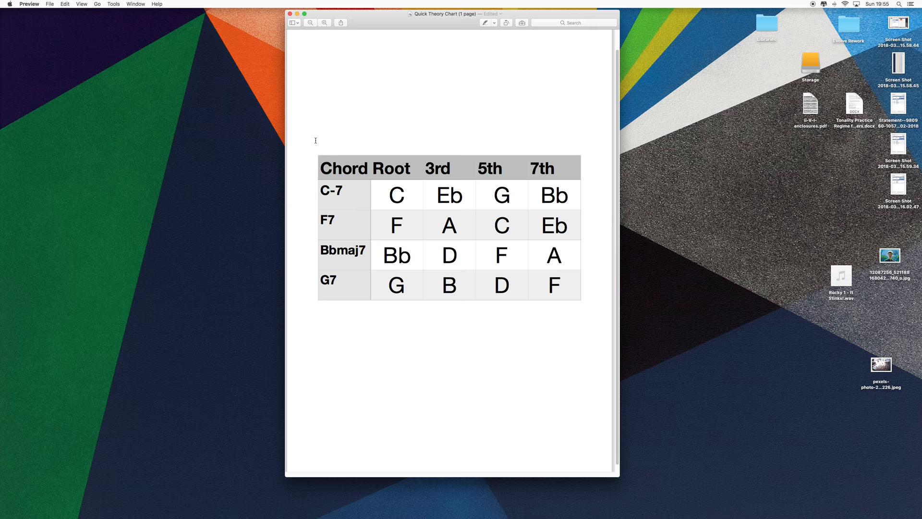
double_click(390, 168)
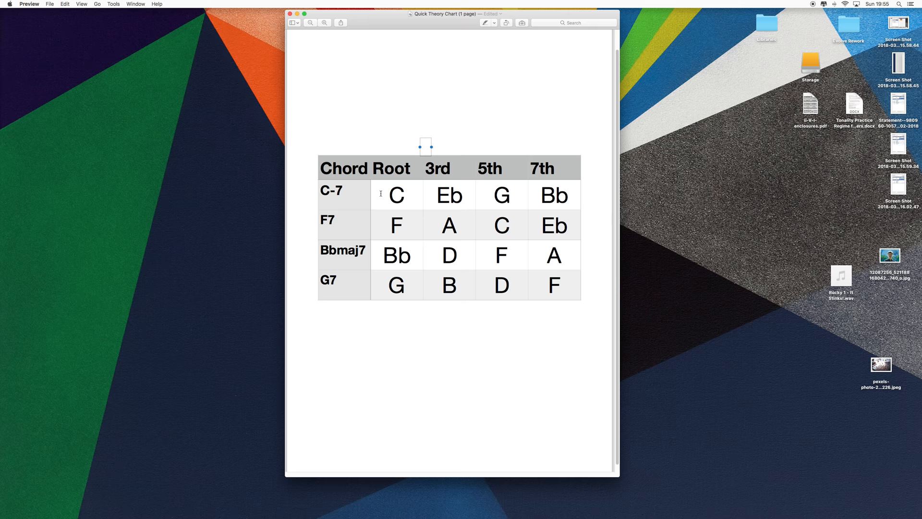
double_click(448, 195)
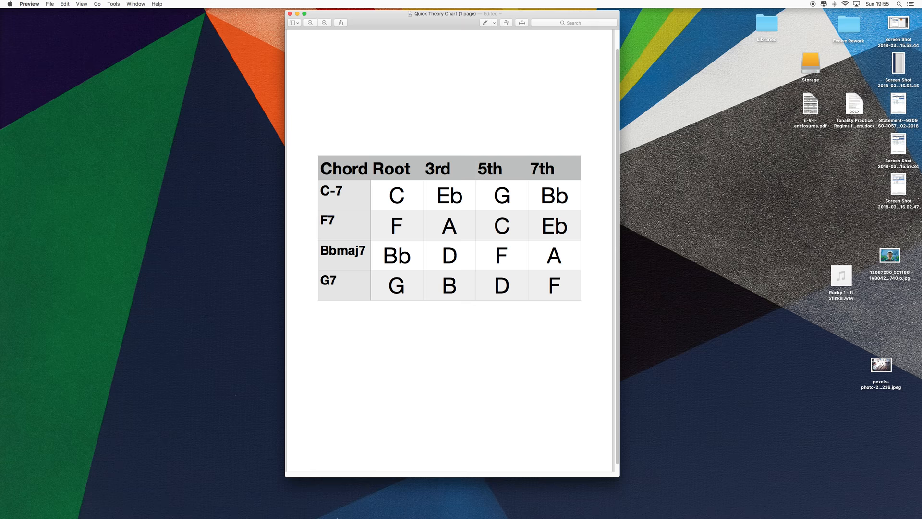
- Bring Logic Pro X forward and create an empty project with one Software Instrument track (Alchemy)
click(340, 510)
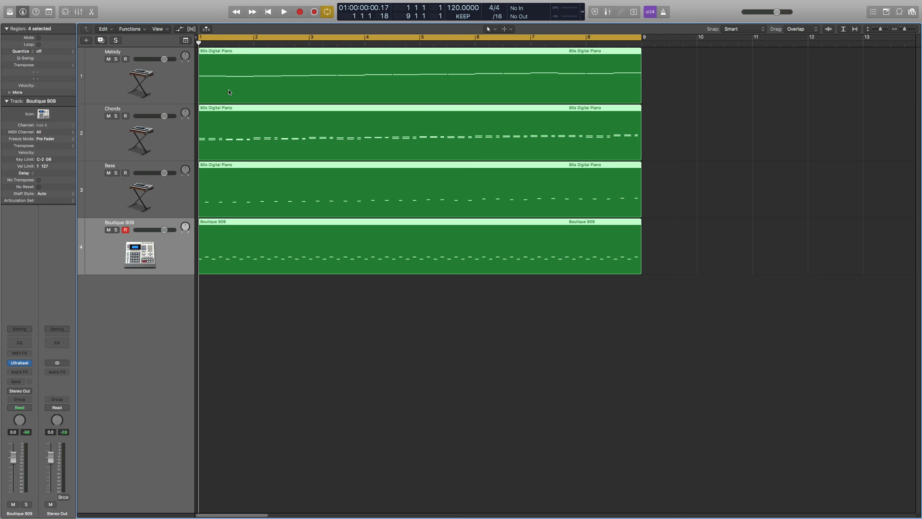
click(85, 40)
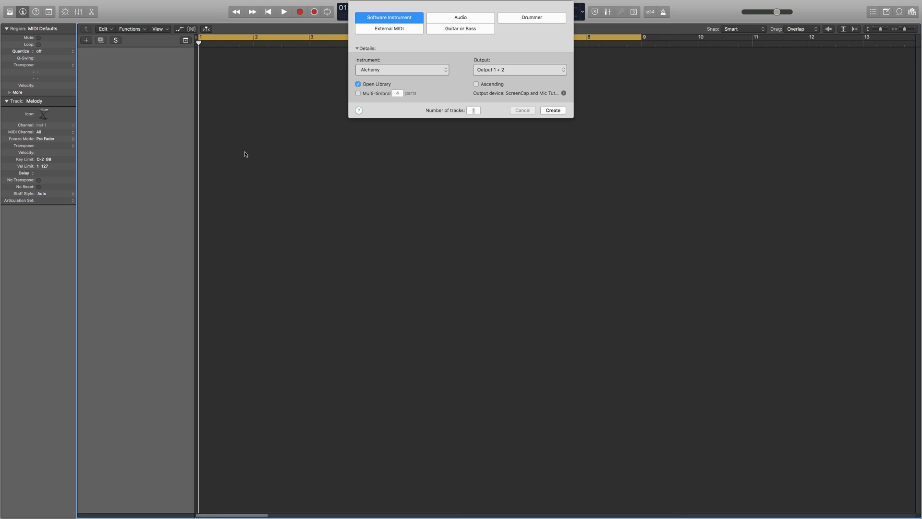
click(551, 111)
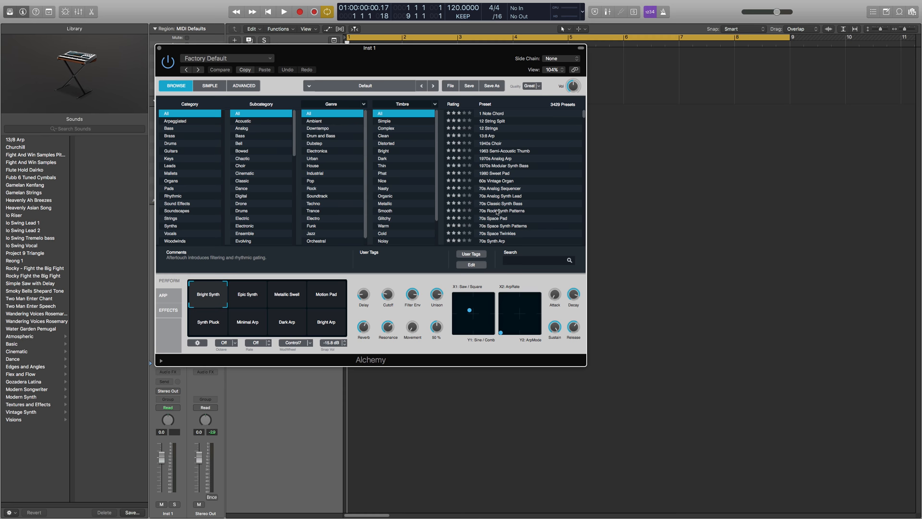
click(169, 158)
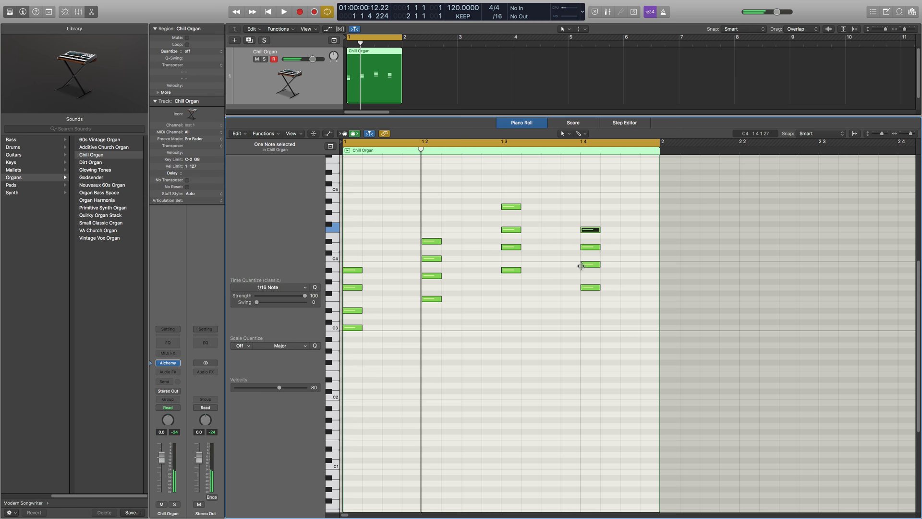
- Change the project tempo in the LCD from 120 to 70 BPM
click(284, 12)
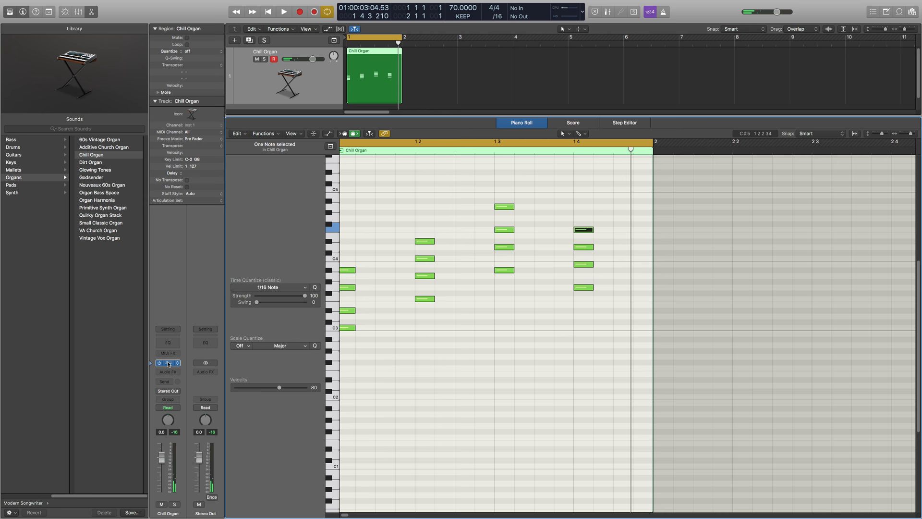
click(167, 362)
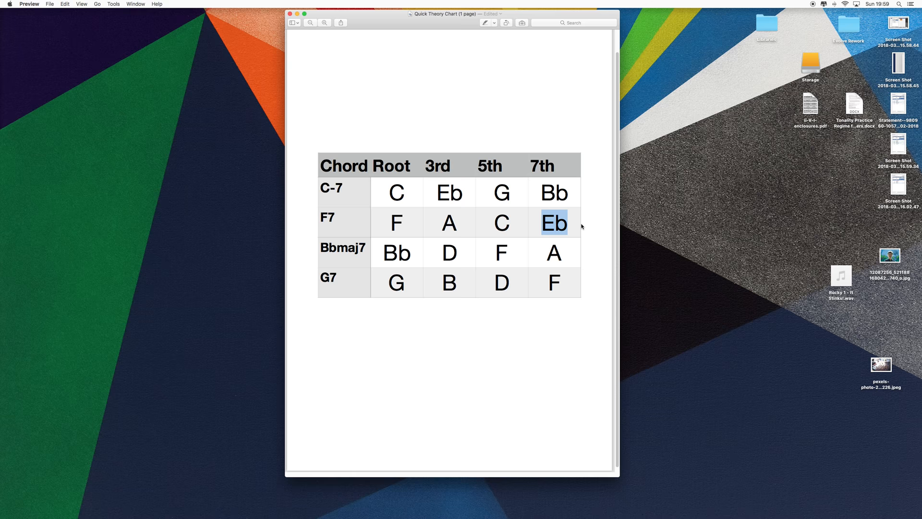
mouse_move(443, 223)
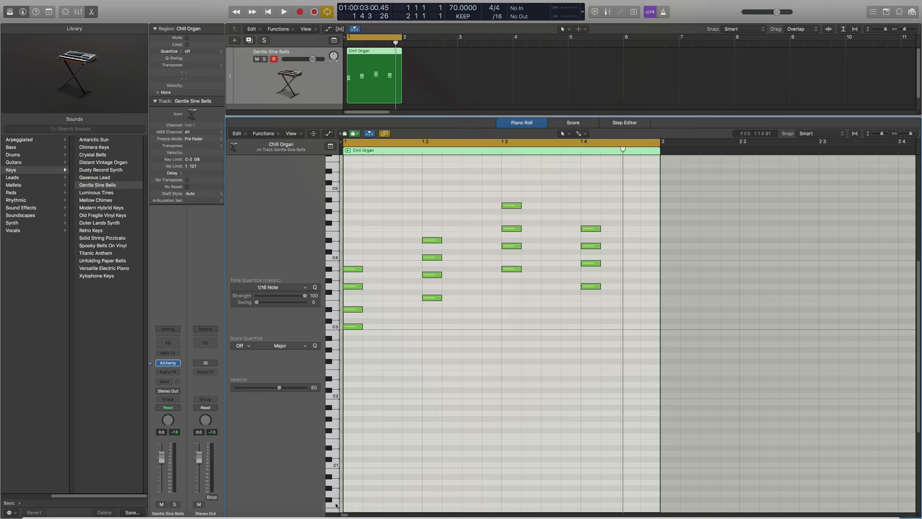
- Move the second chord's notes to new pitches so its third sits at A3
click(432, 257)
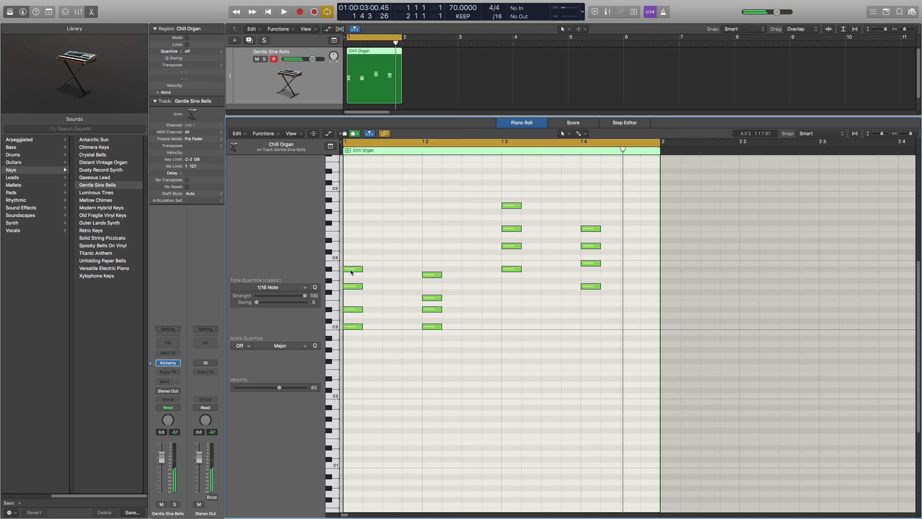
click(431, 274)
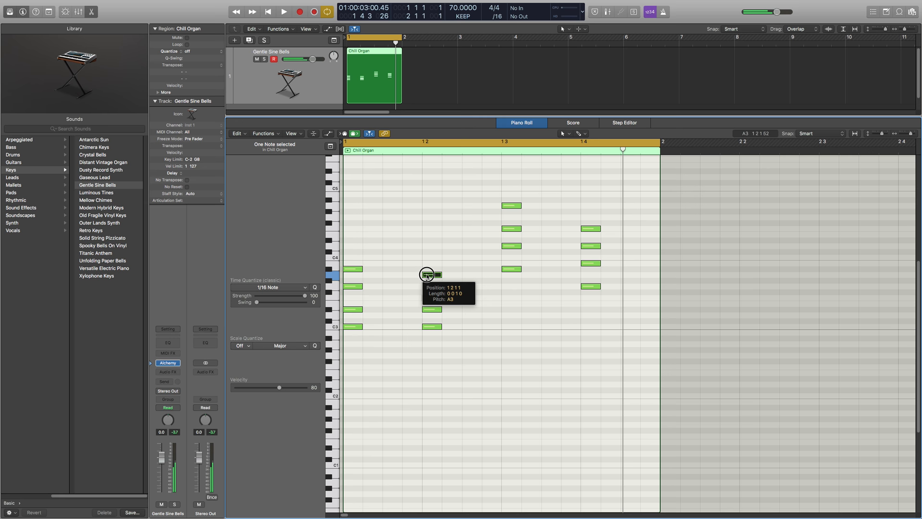
click(285, 11)
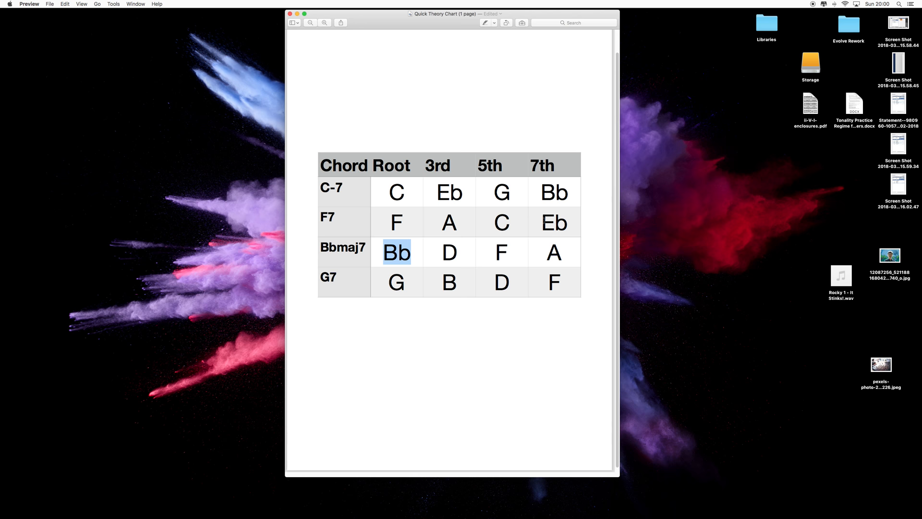
- Check the Bbmaj7 row of chord tones in the Quick Theory Chart
click(448, 253)
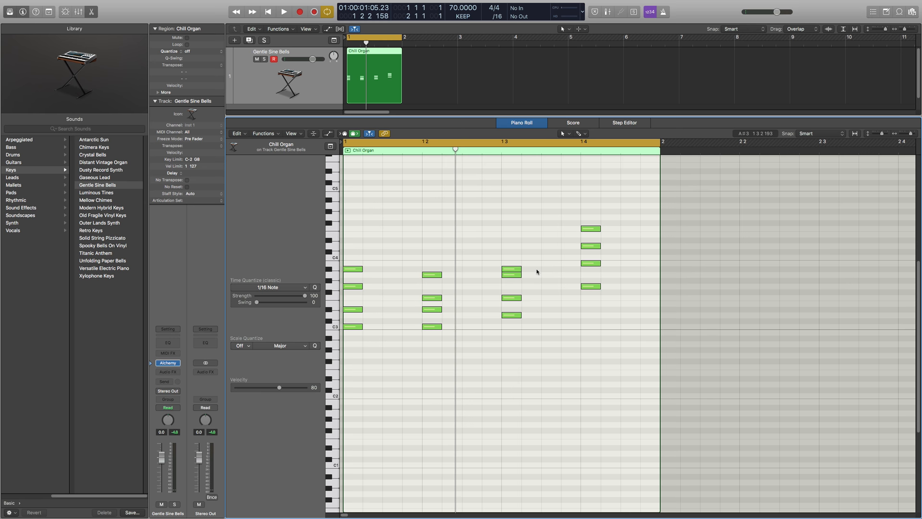
- Drop the third chord (Bbmaj7) notes down closer to the first two chords
click(510, 268)
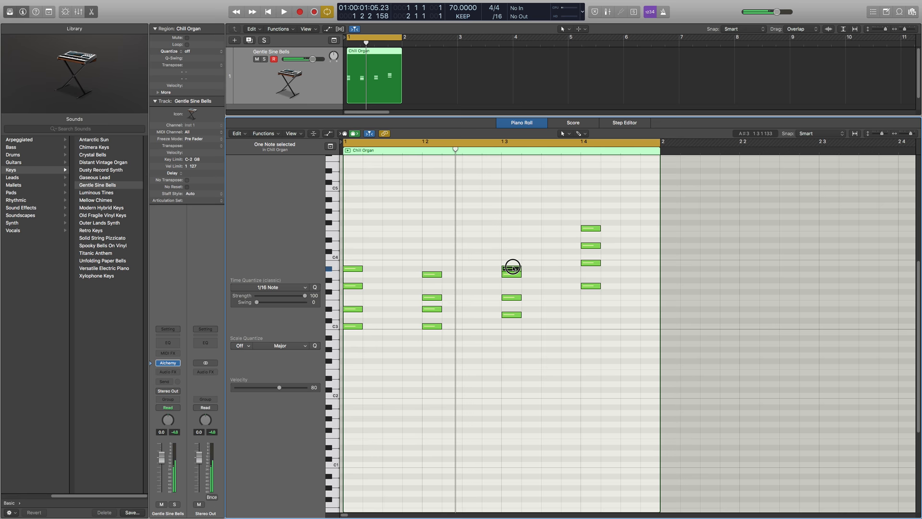
click(284, 12)
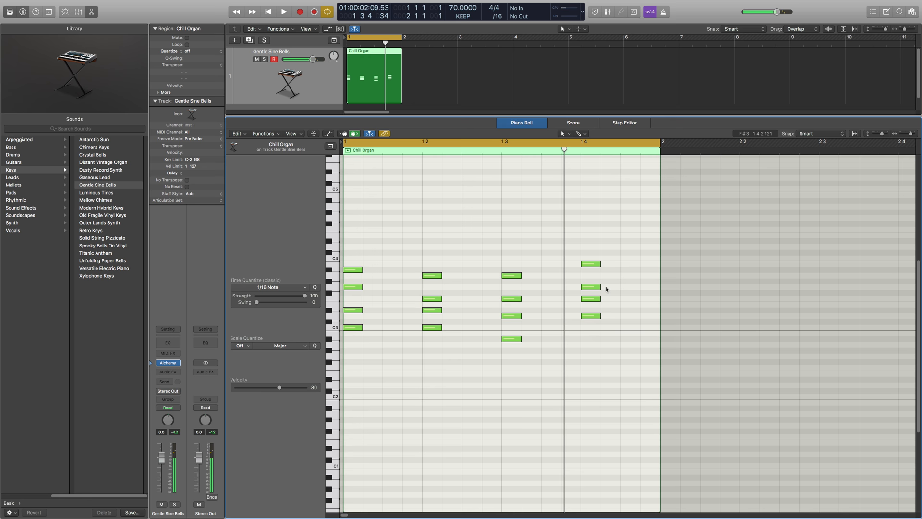
- Lower the fourth chord (G7) voicing and copy the Chill Organ region into bar 2
click(509, 337)
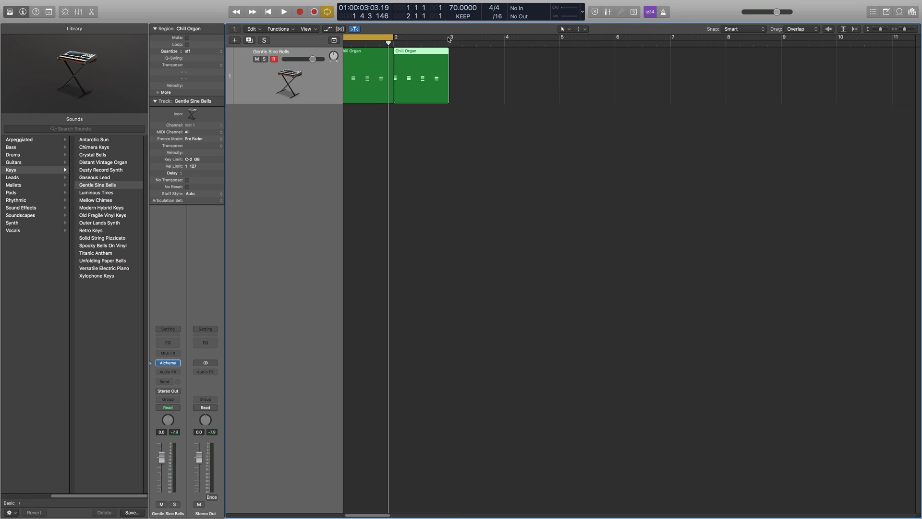
- Open both Chill Organ regions together in the Piano Roll Editor
double_click(420, 77)
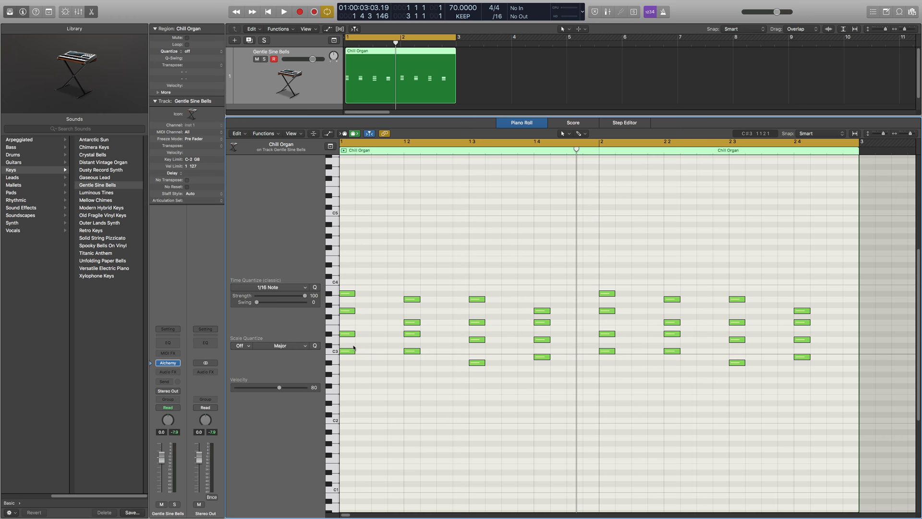
- Move the bar 2 first chord voicings (C-7, F7) into a lower register
click(541, 358)
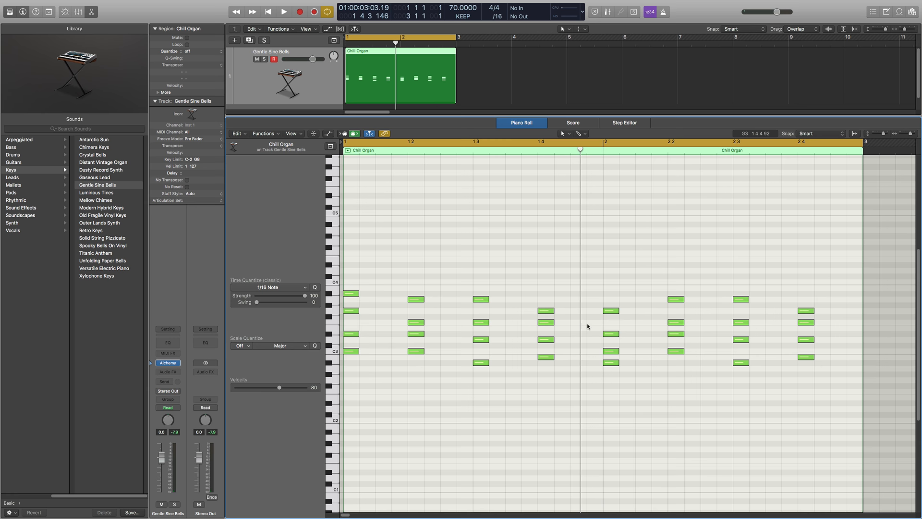
click(676, 333)
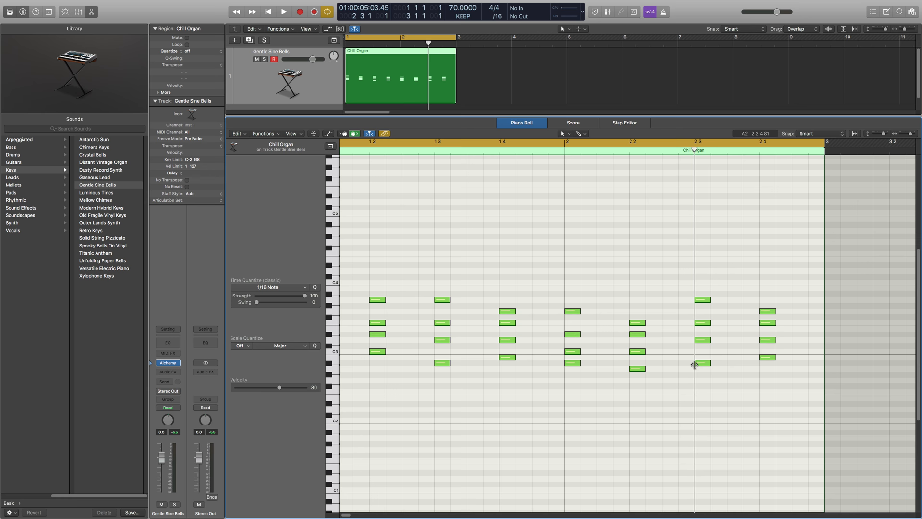
- Lower bar 2's Bbmaj7 and G7 voicings, placing one note at F3, and play the progression back
click(701, 369)
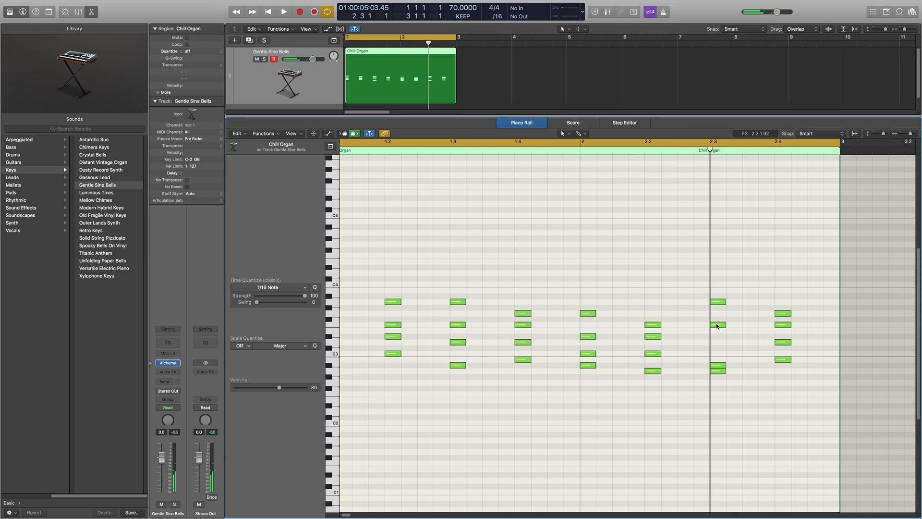
click(717, 323)
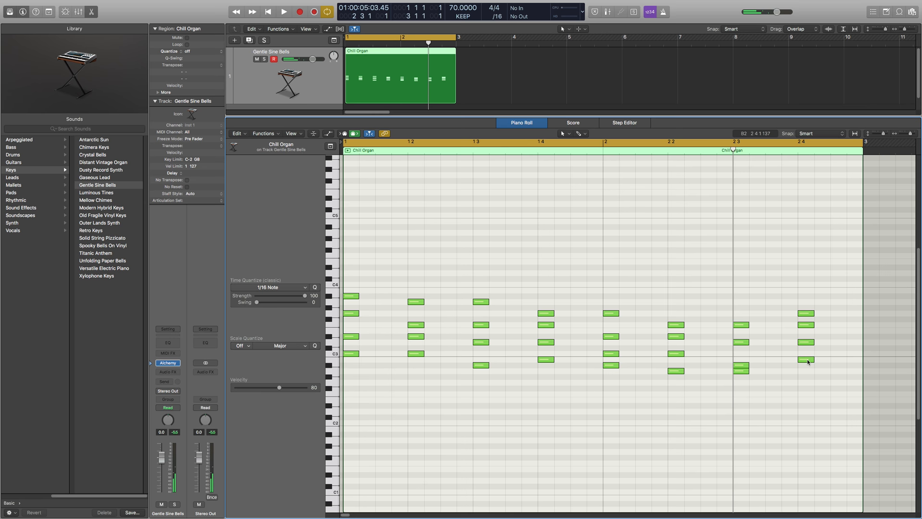
drag(806, 360, 806, 383)
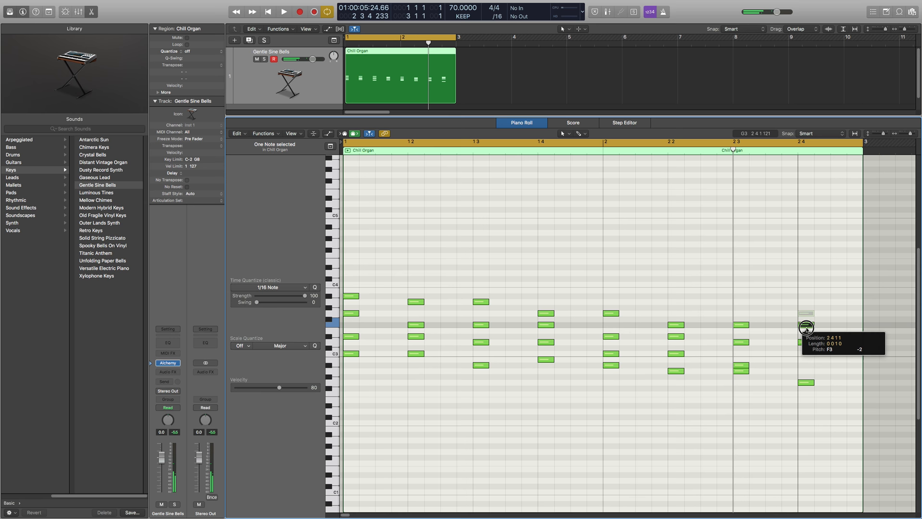
click(283, 11)
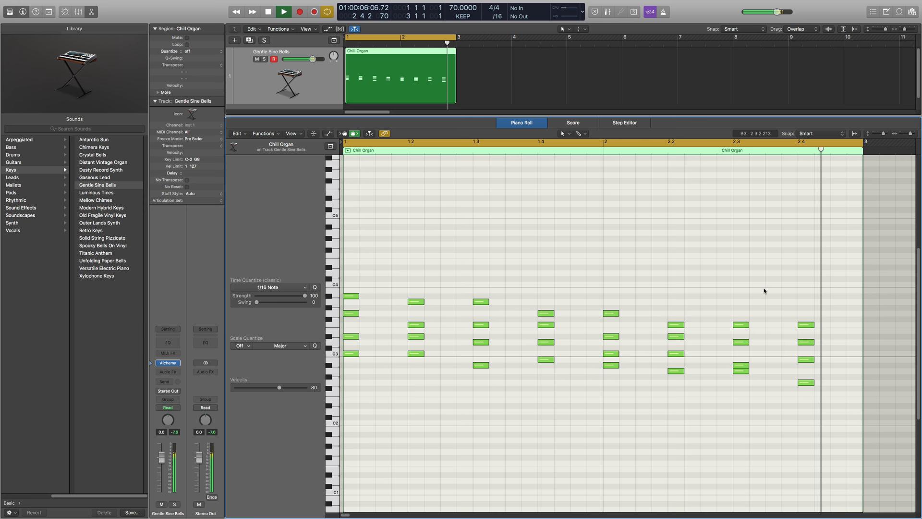
- Deselect the edited Chill Organ notes after filling bars 3 and 4 with chord voicings
click(285, 12)
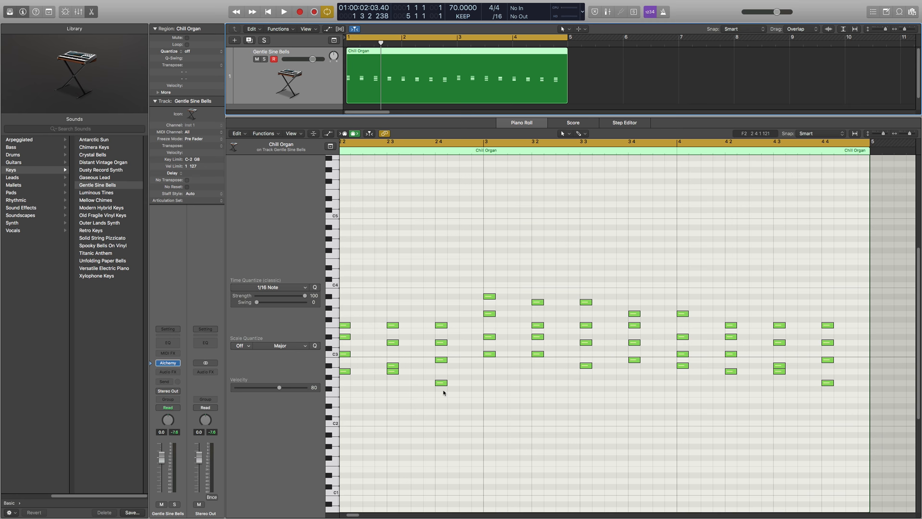
- Check the last chord of bar 2 and the first chord of bar 3, then clear the selection
click(488, 315)
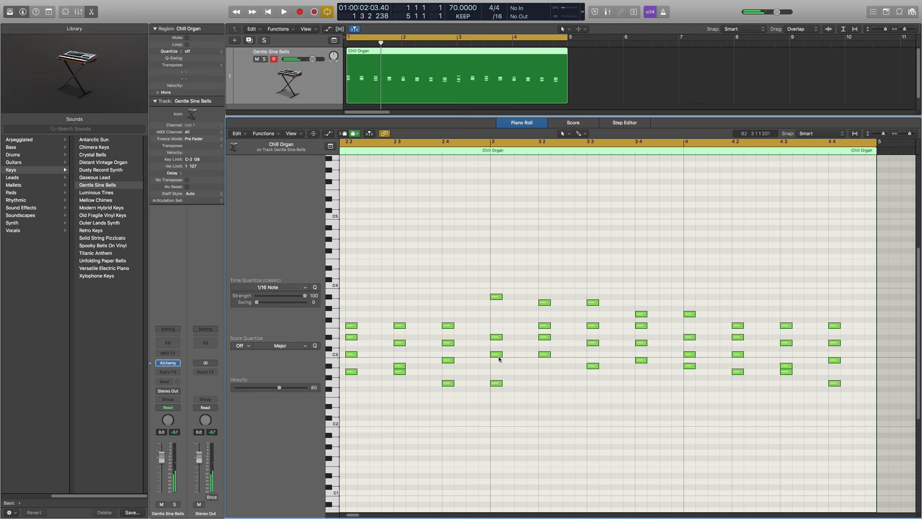
click(497, 382)
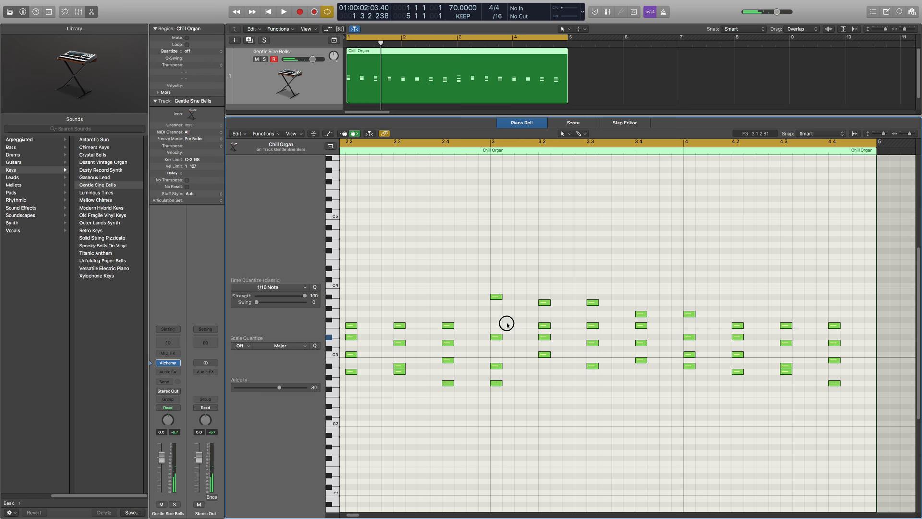
click(495, 353)
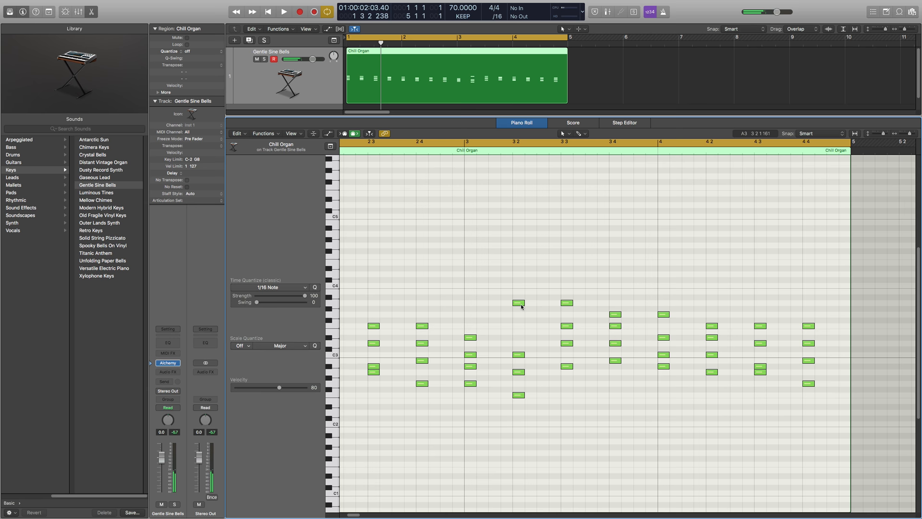
- Drop the top notes of the chords at beats 3.2 and 3.3 down an octave
click(518, 354)
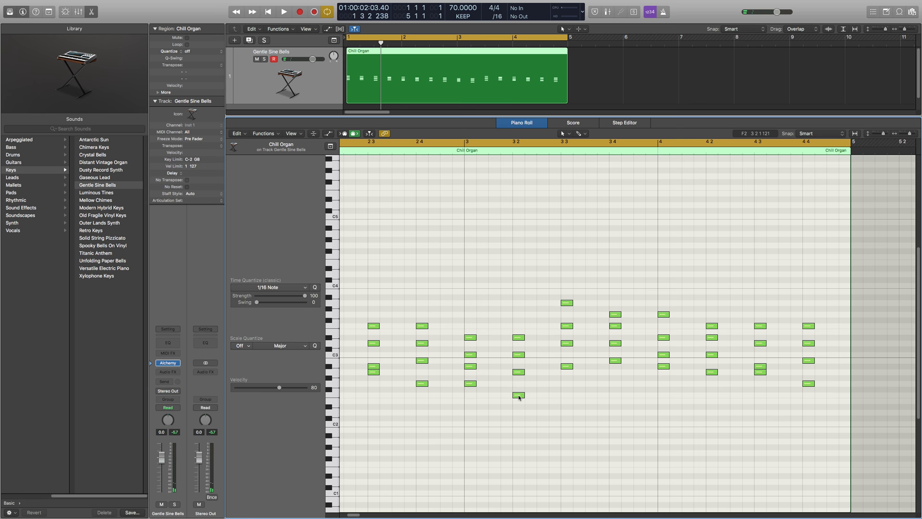
click(566, 368)
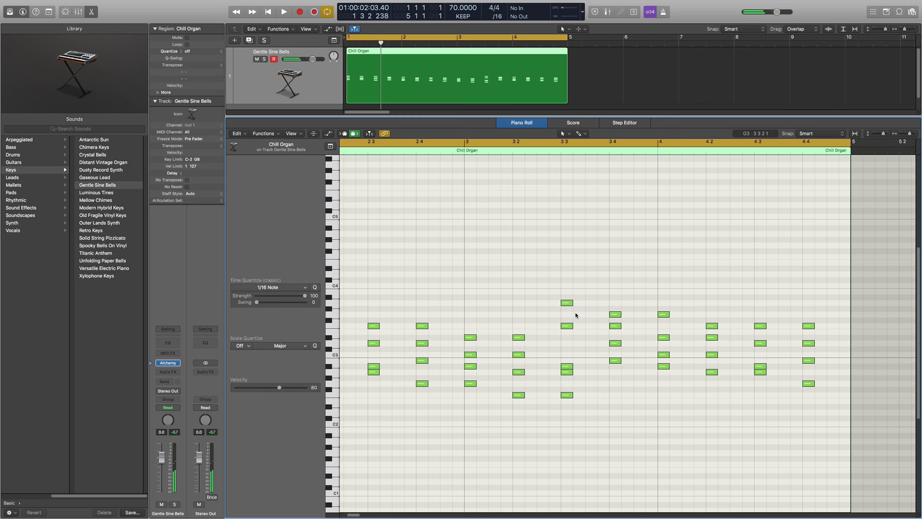
drag(566, 303, 566, 394)
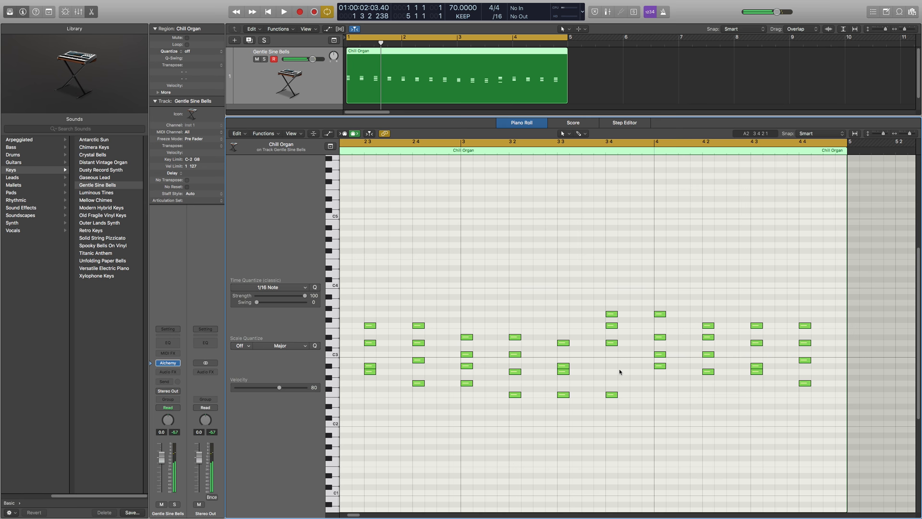
click(611, 342)
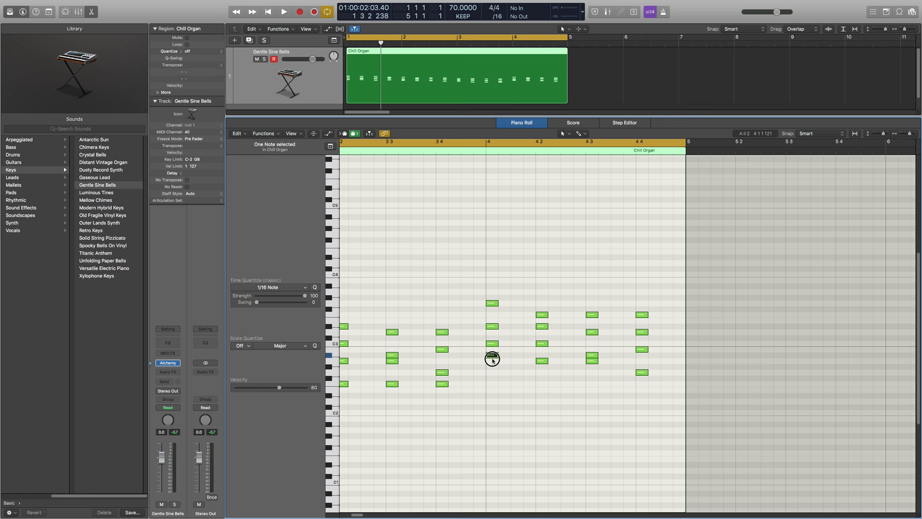
- Lower the upper notes of the chords at beat 3.4 and bar 4 by an octave
drag(493, 358, 493, 395)
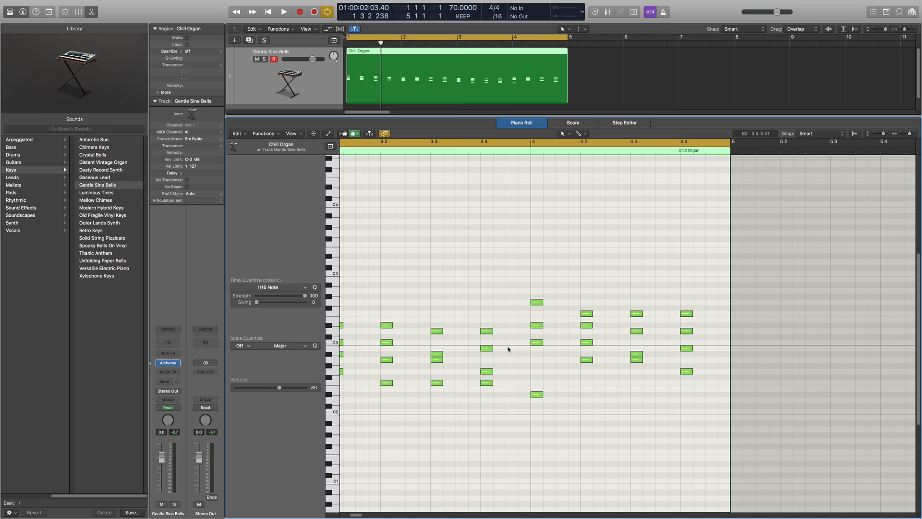
click(486, 371)
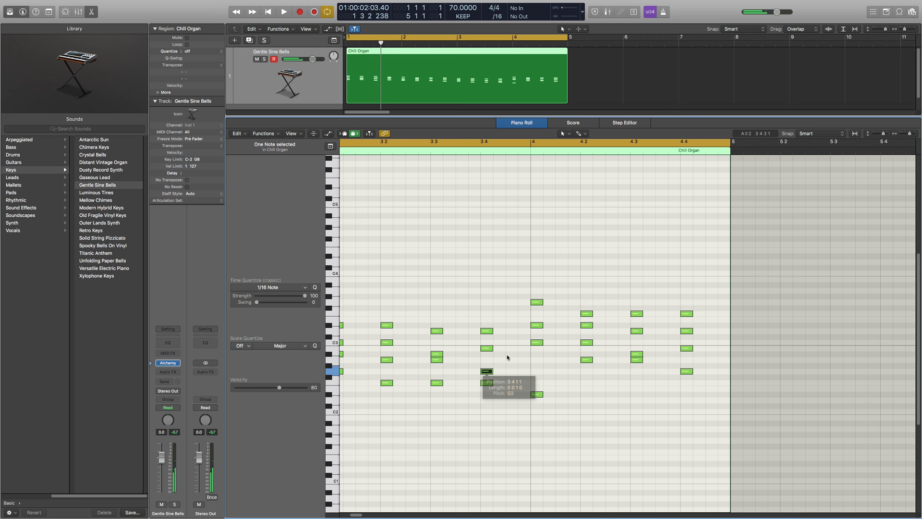
drag(486, 371, 536, 394)
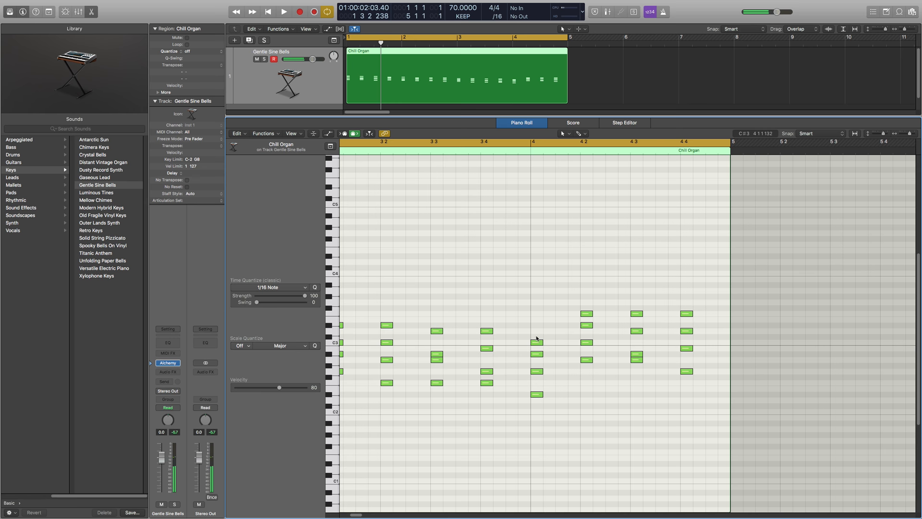
click(588, 360)
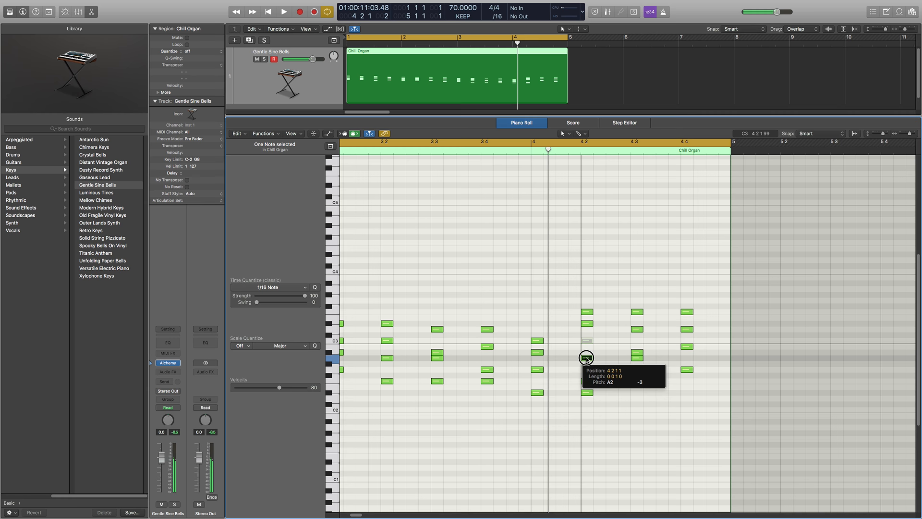
- Revoice the chords at 4.2, 4.3 and 4.4, dropping top notes to A2, D#2 and lower
drag(586, 358, 586, 392)
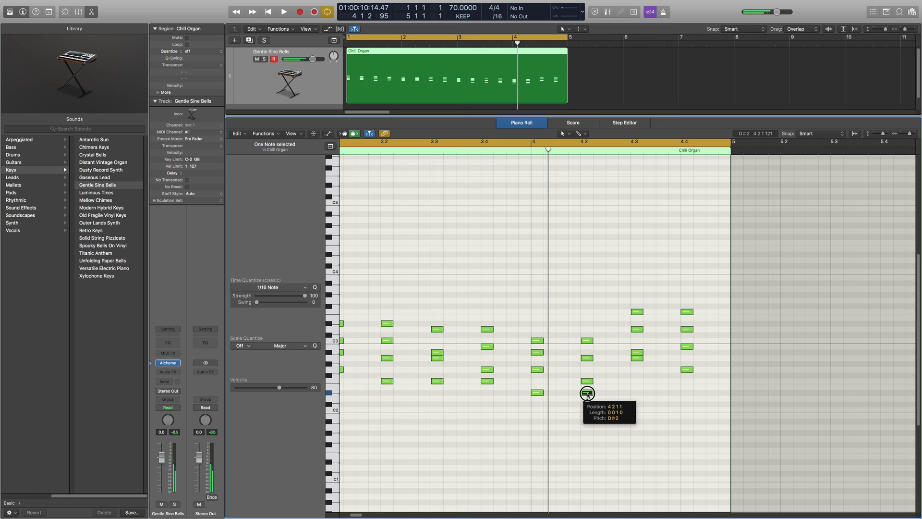
drag(587, 392, 635, 398)
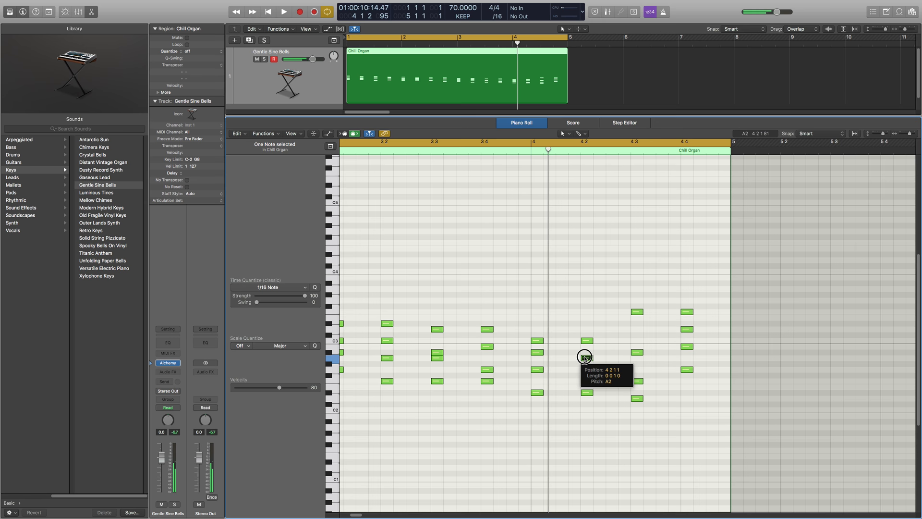
drag(585, 358, 636, 397)
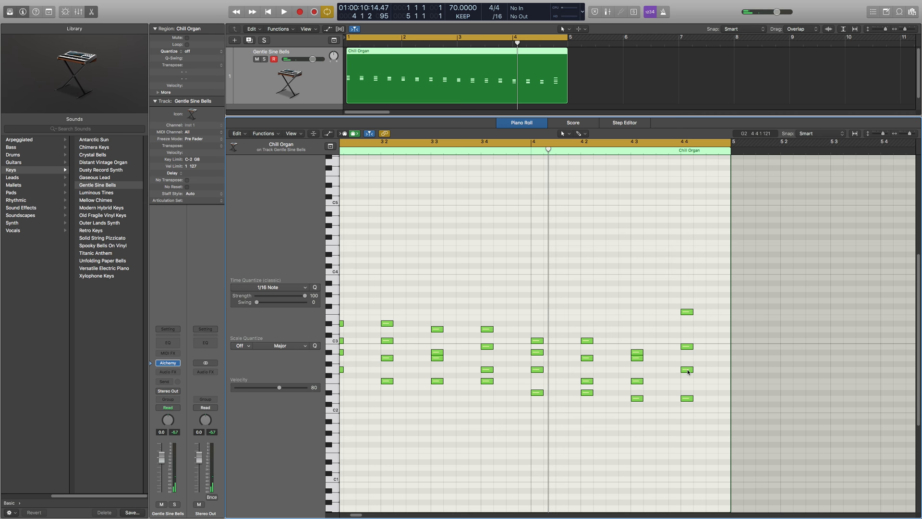
click(686, 380)
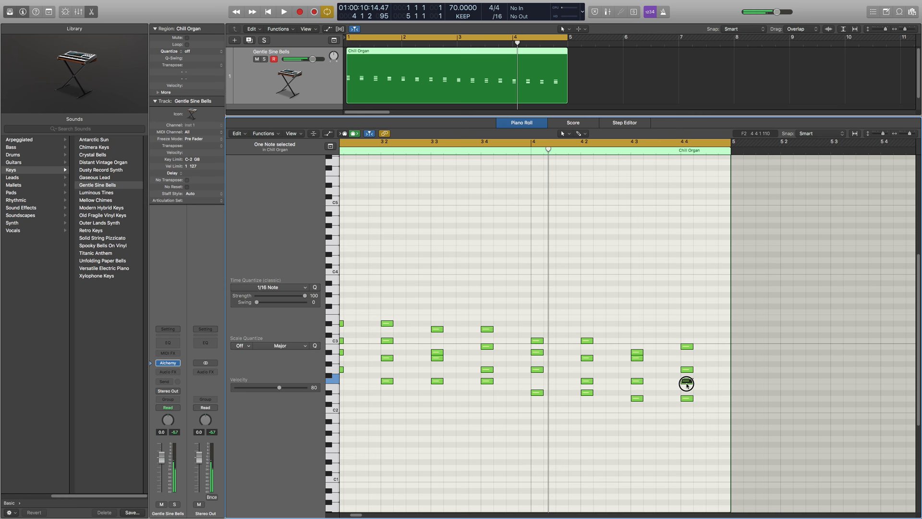
click(284, 11)
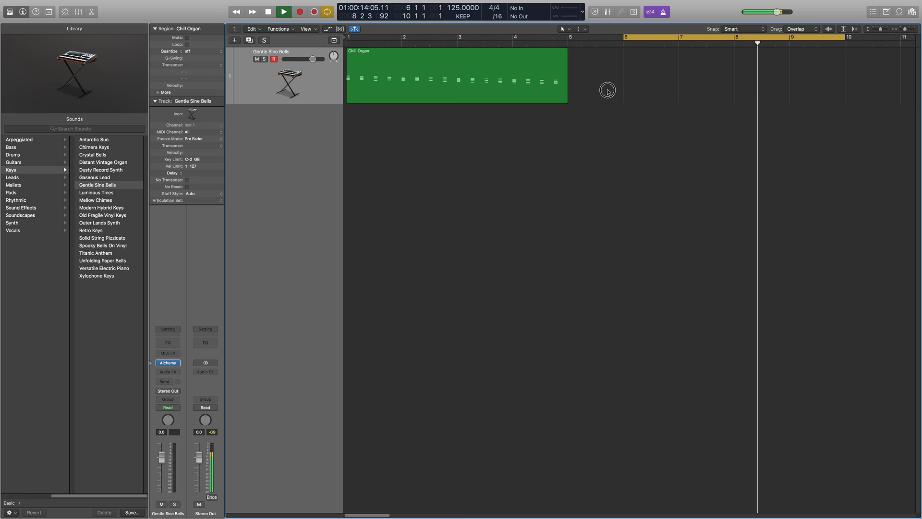
- Hide the Piano Roll and play back the revoiced eight-bar Chill Organ chords
click(298, 11)
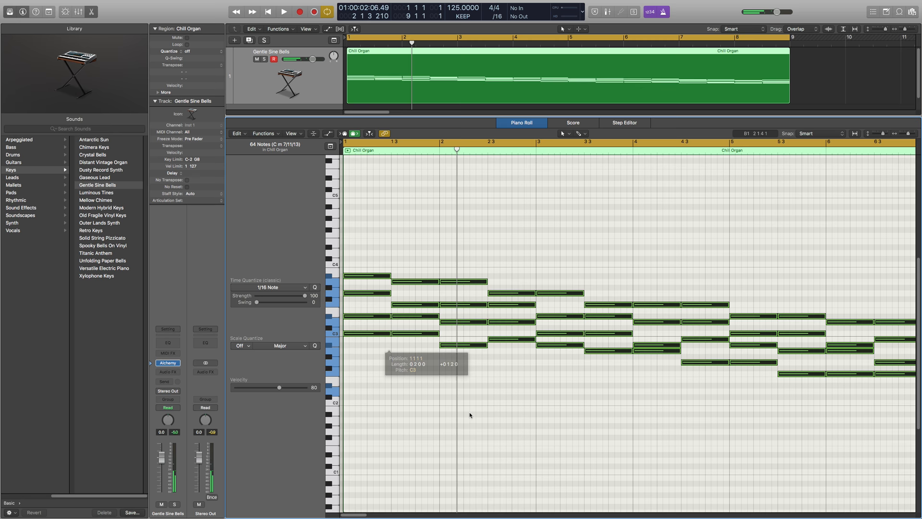
- Bring up the Alchemy instrument window with its preset browser for the track
click(167, 363)
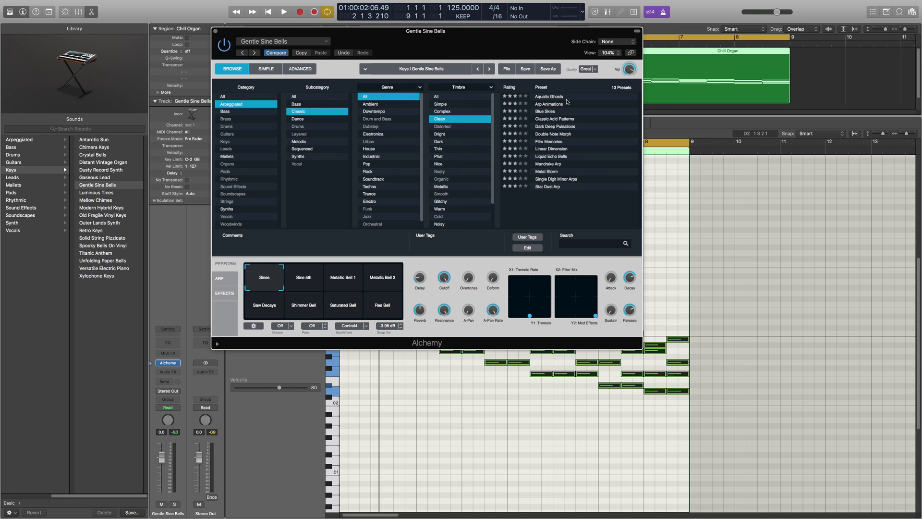
- Audition melodic arpeggiated Alchemy presets: Square Bell Patterns, Rain In Heaven, Metal Storm
click(543, 111)
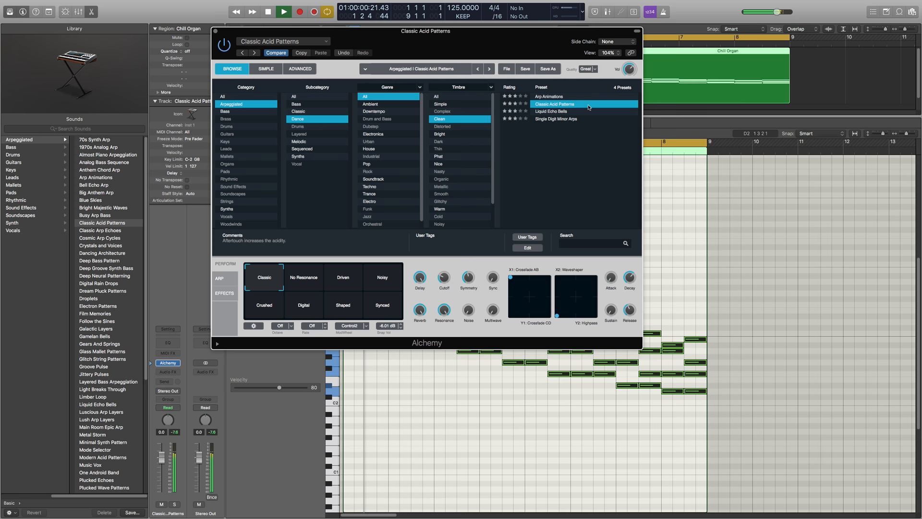
click(551, 112)
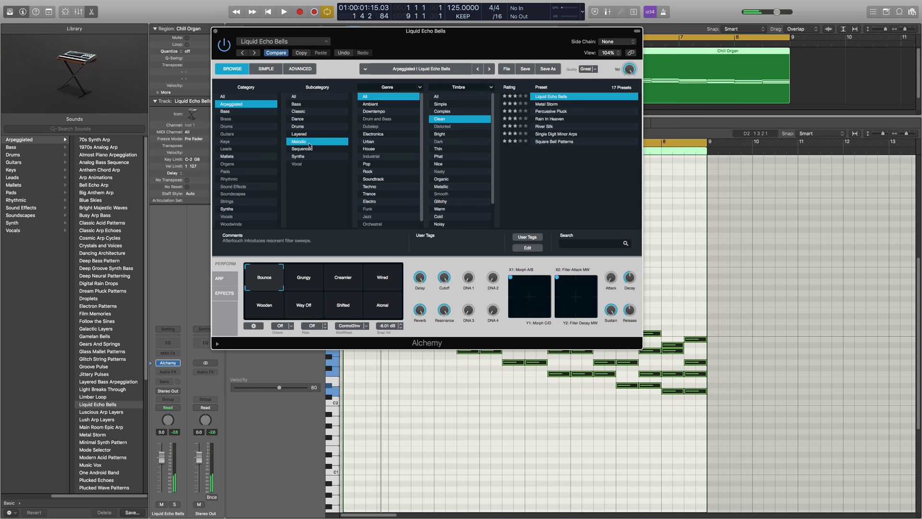
click(554, 141)
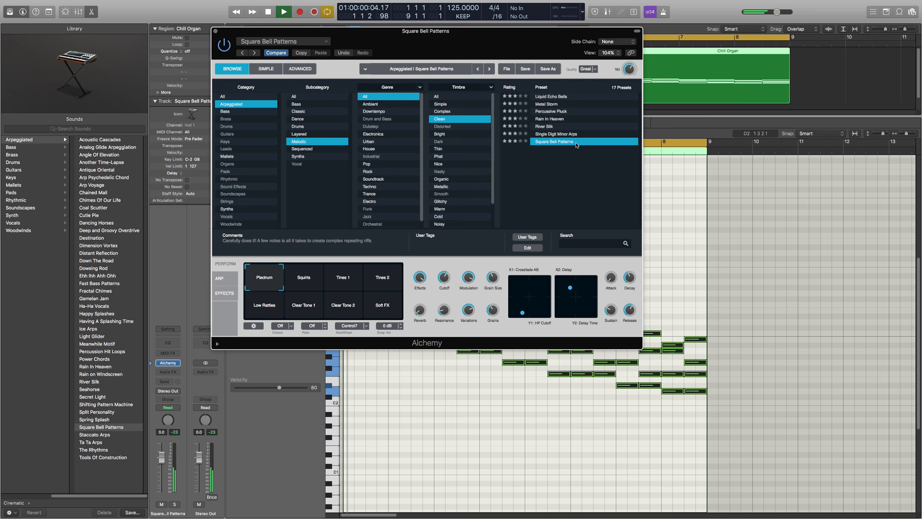
click(549, 118)
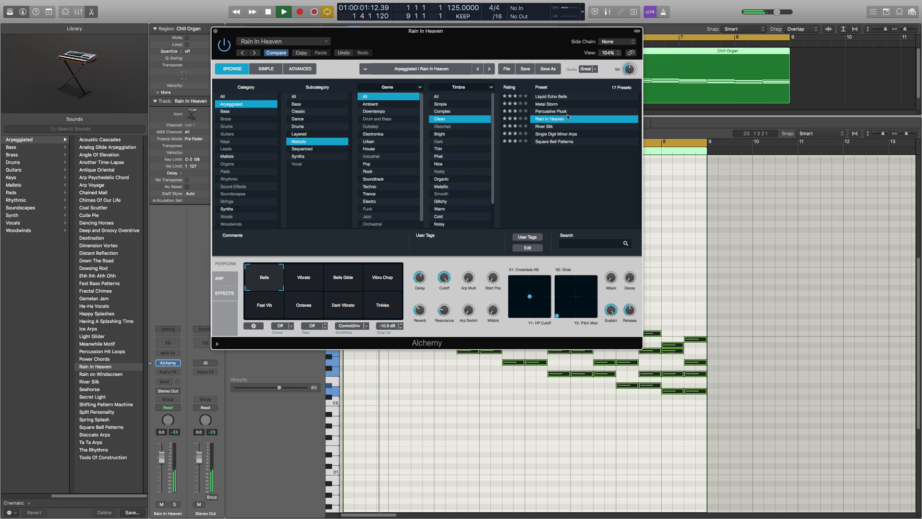
click(547, 104)
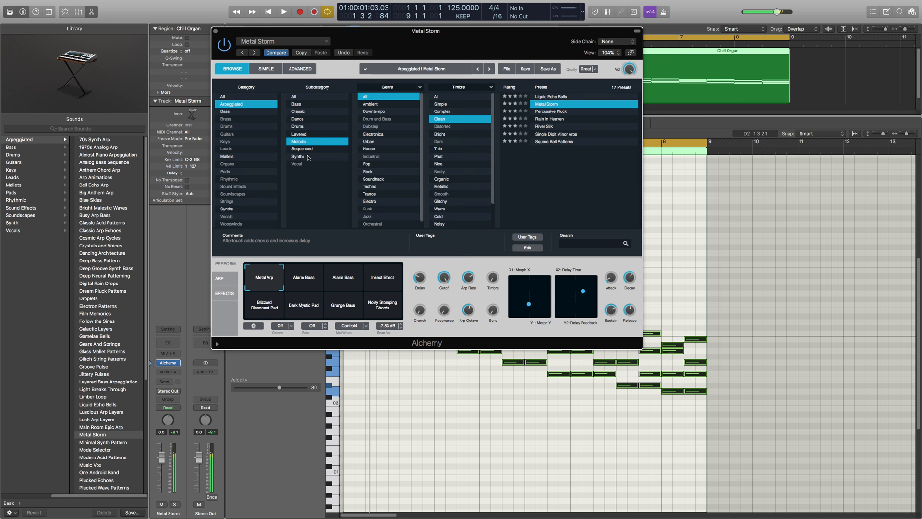
- Switch to the classic arpeggiated presets and audition one, landing on Classic Acid Patterns
click(301, 149)
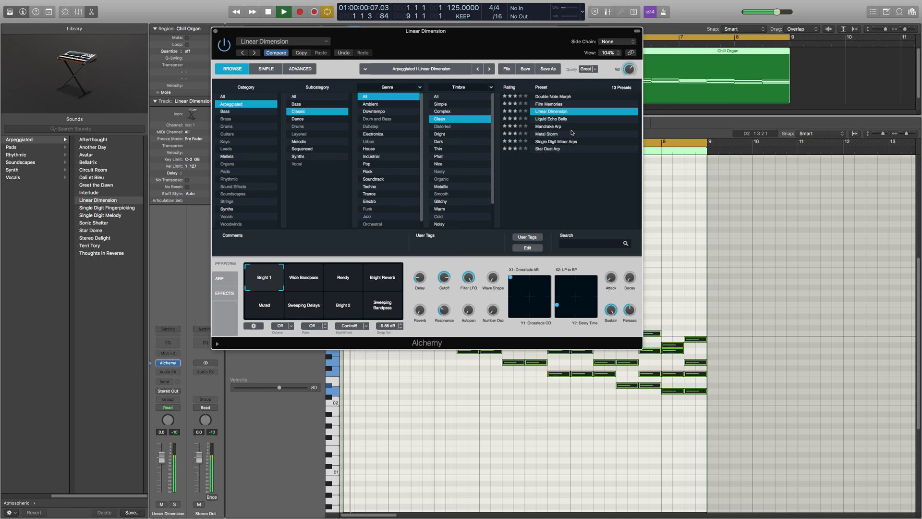
click(556, 141)
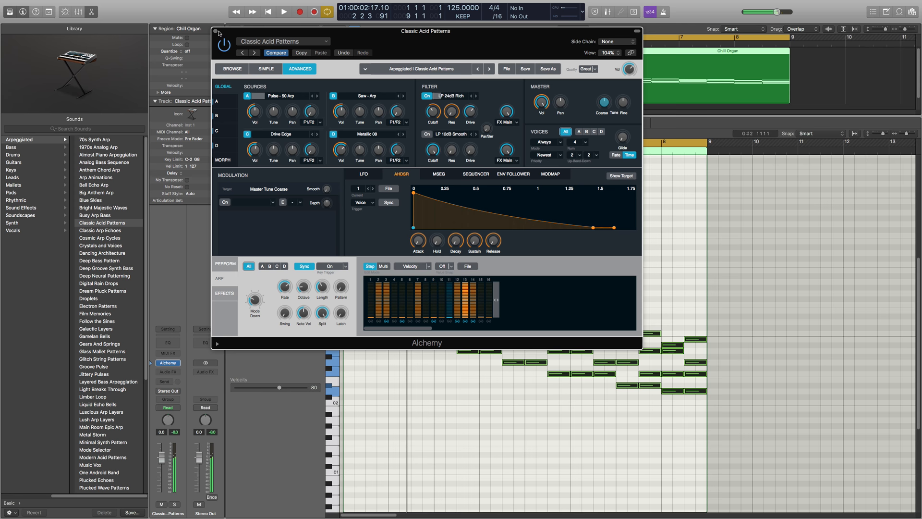
- Close the Alchemy window, leaving the Chill Organ chords playing through Classic Acid Patterns
click(219, 31)
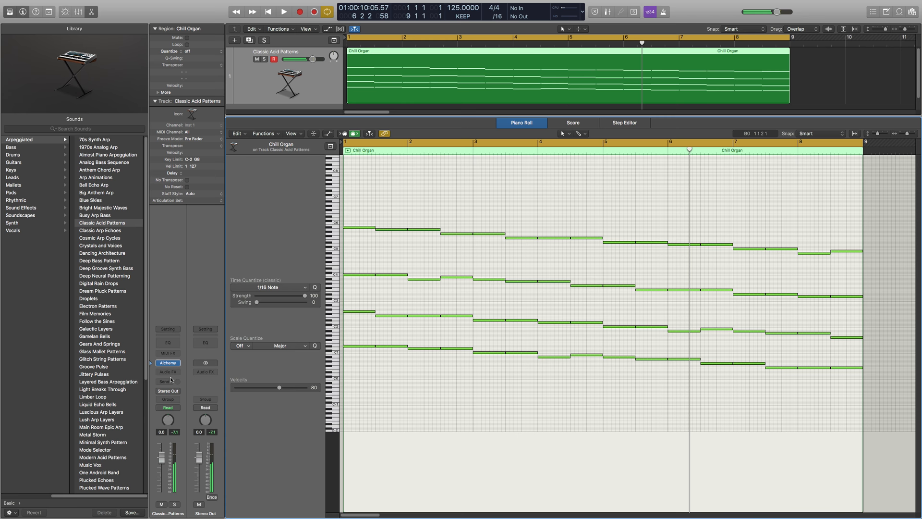
- Reopen Alchemy, try the Gamelan Strings preset, then settle the track on the Lush Multi Layer 2 pad
click(168, 362)
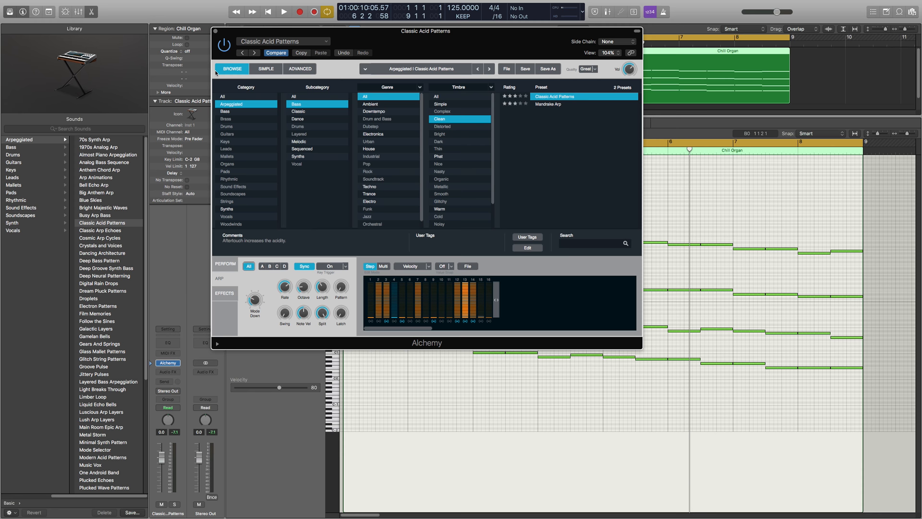
click(227, 201)
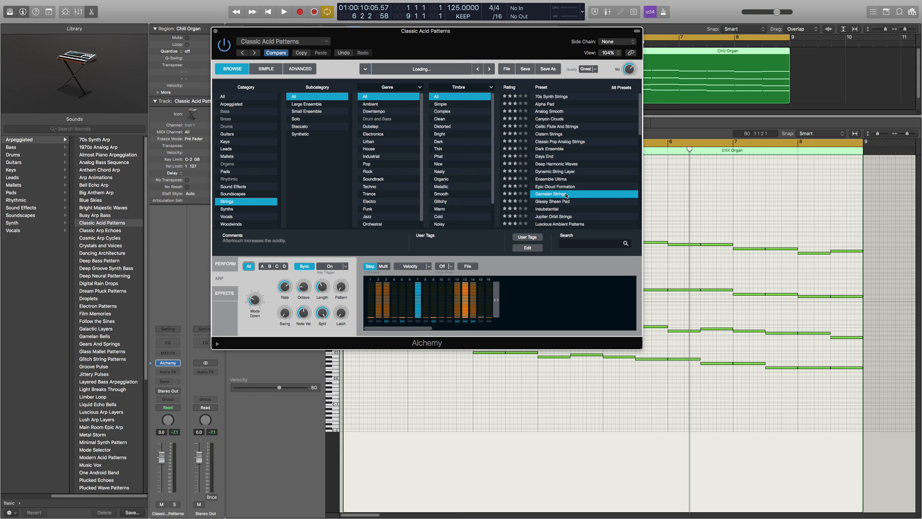
double_click(564, 193)
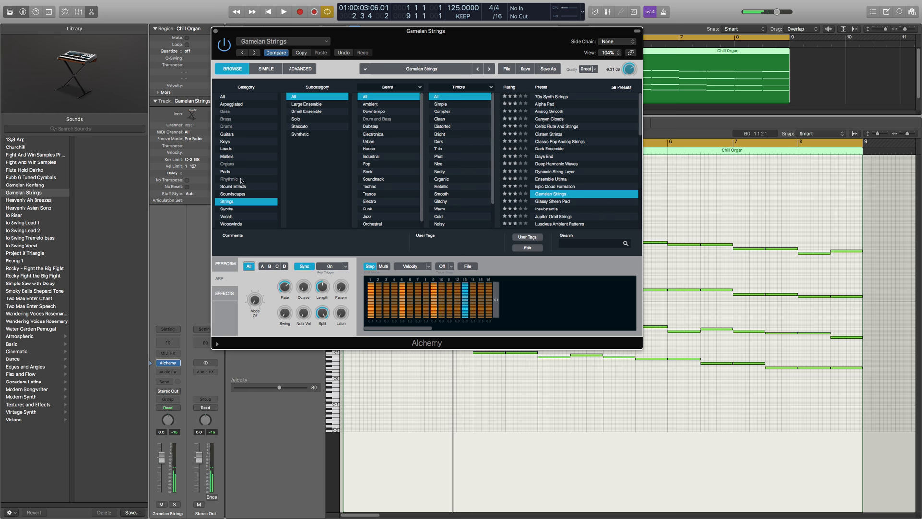
click(283, 11)
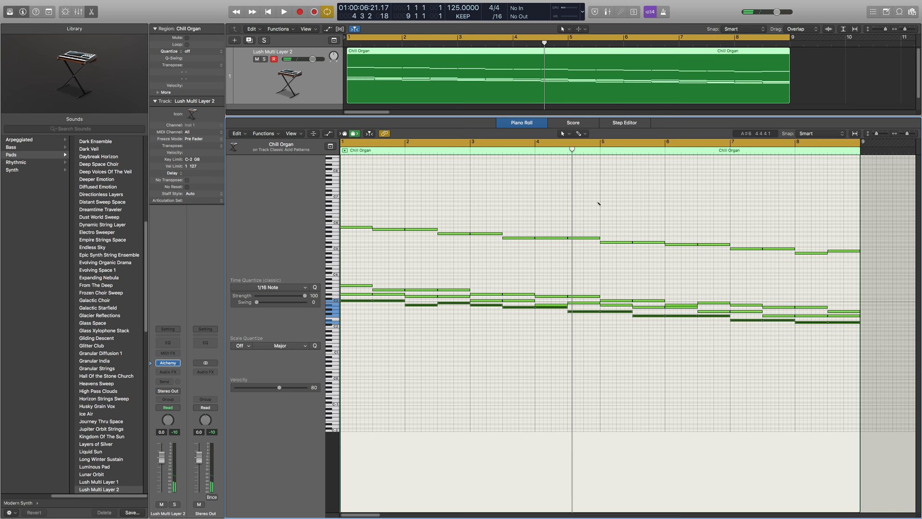
- Open Alchemy's Vocals category and audition a Choir preset for the track
click(167, 362)
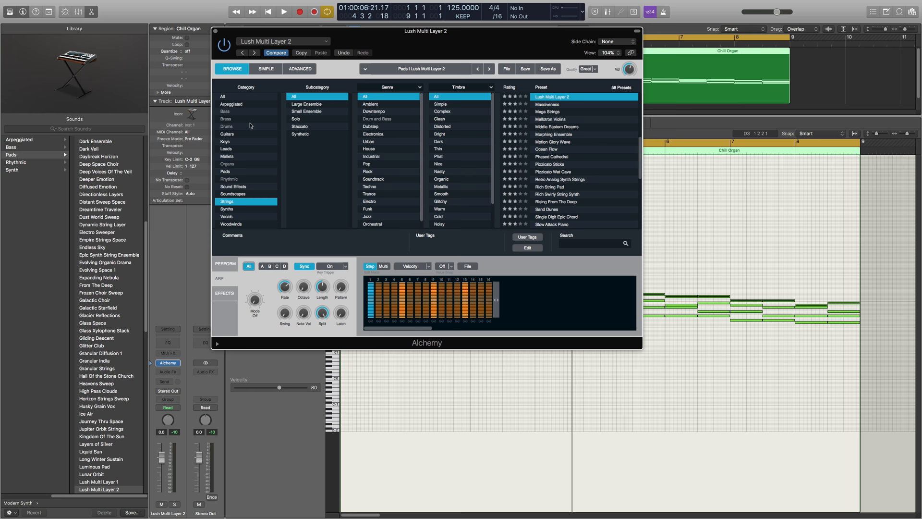
click(227, 216)
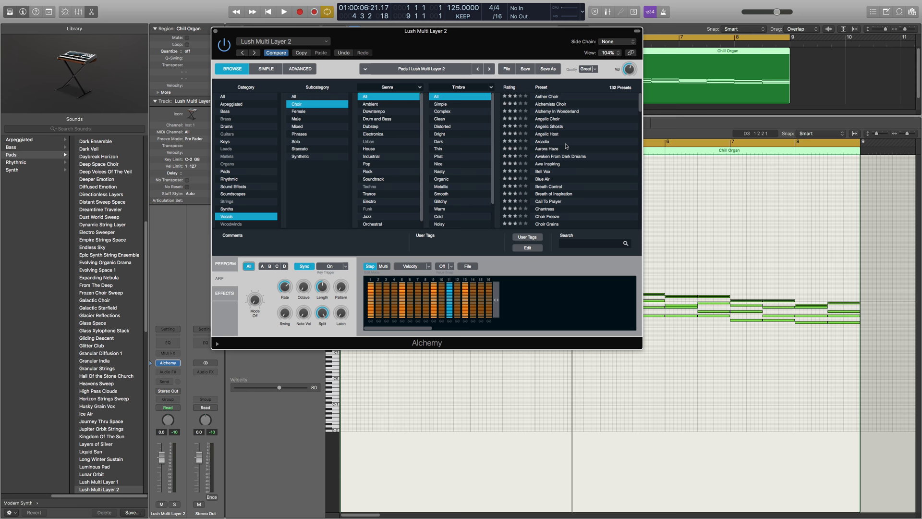
click(565, 171)
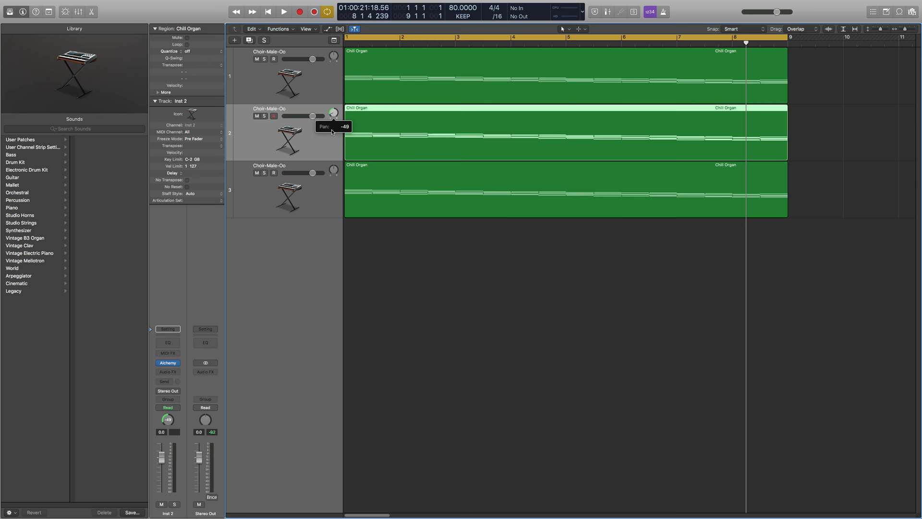
- Pan the second Choir-Male-Oo track left to about -49
drag(334, 113, 333, 117)
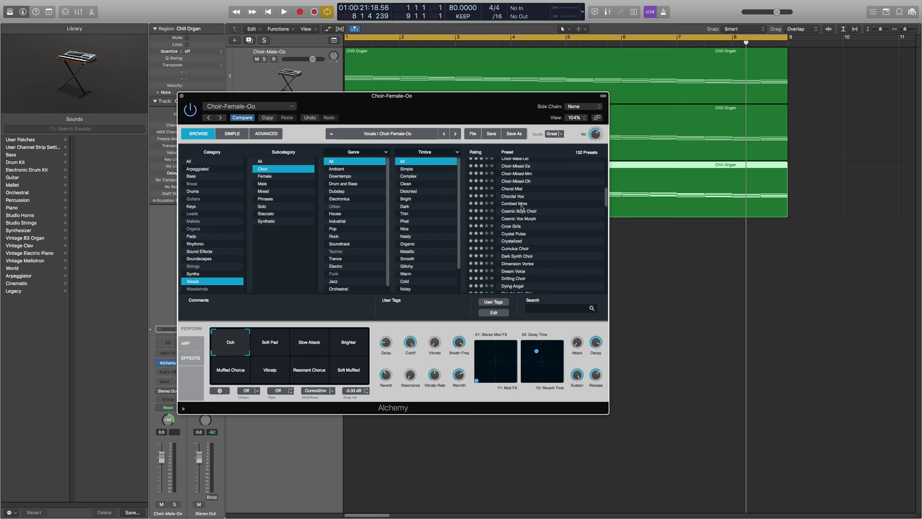
- Load the Choir-Female-Oo preset on the middle track and adjust its pan
double_click(516, 227)
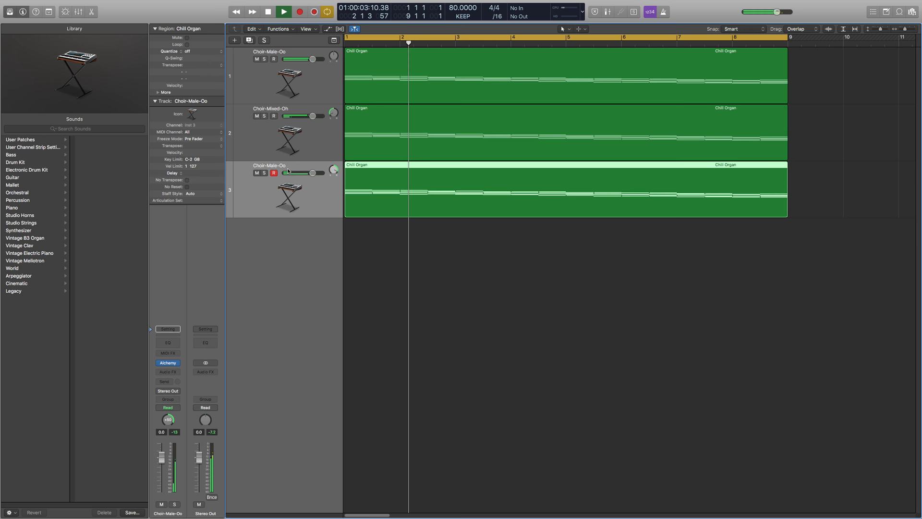
drag(335, 113, 334, 121)
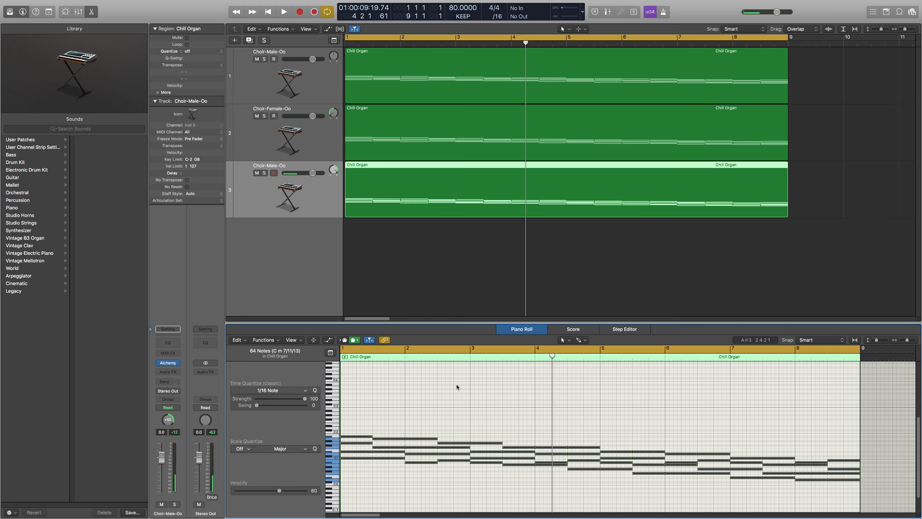
- Audition the choir voicing, then bring the project tempo down from 80 to 70 BPM
click(285, 11)
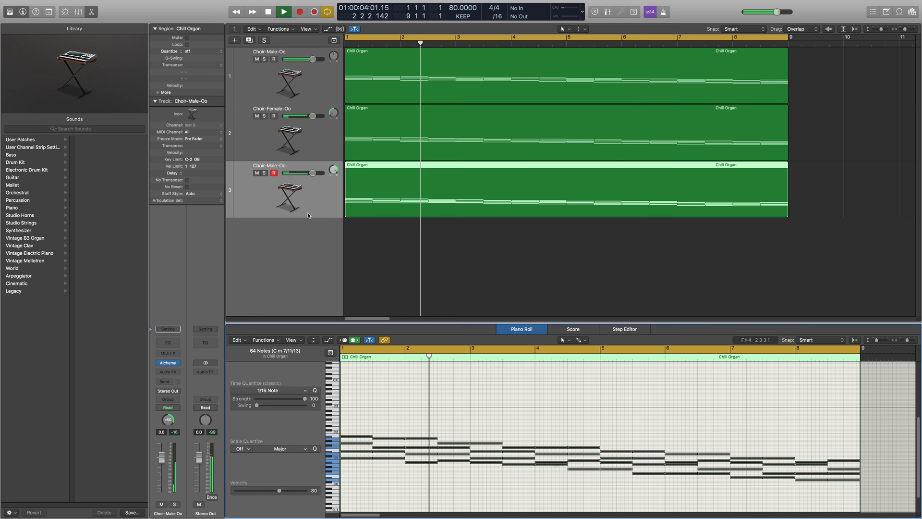
click(168, 362)
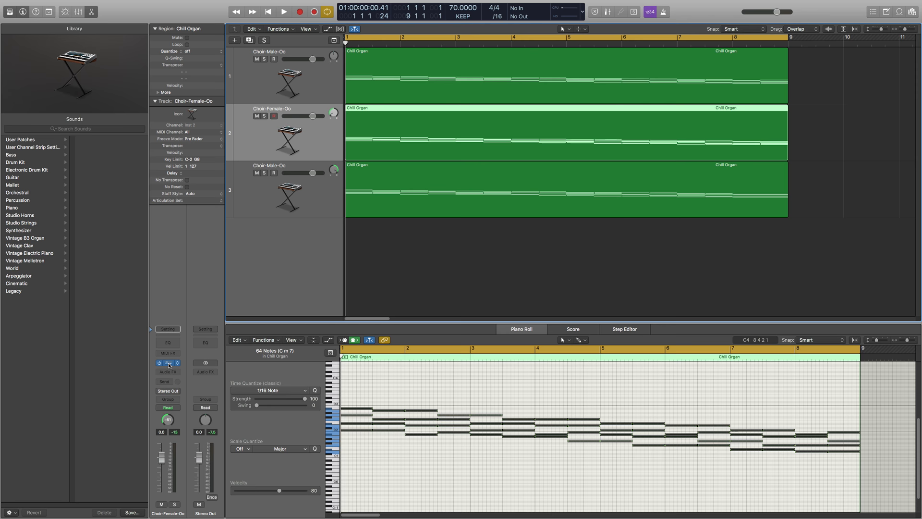
- Filter the middle track's Alchemy browser to Strings and try a string preset
click(167, 362)
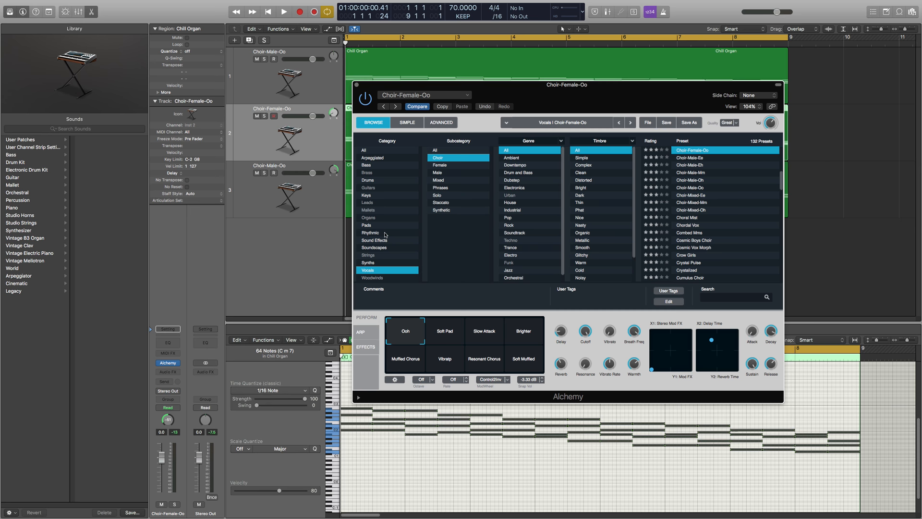
click(368, 255)
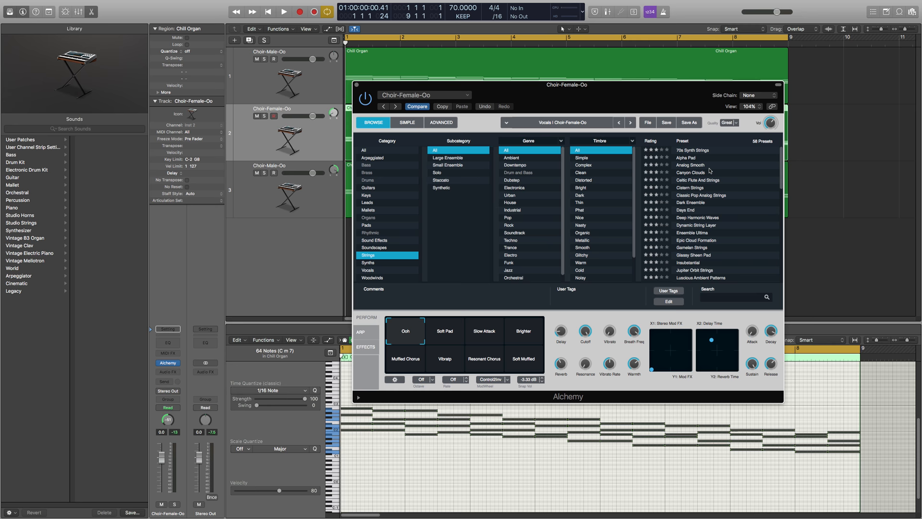
click(693, 240)
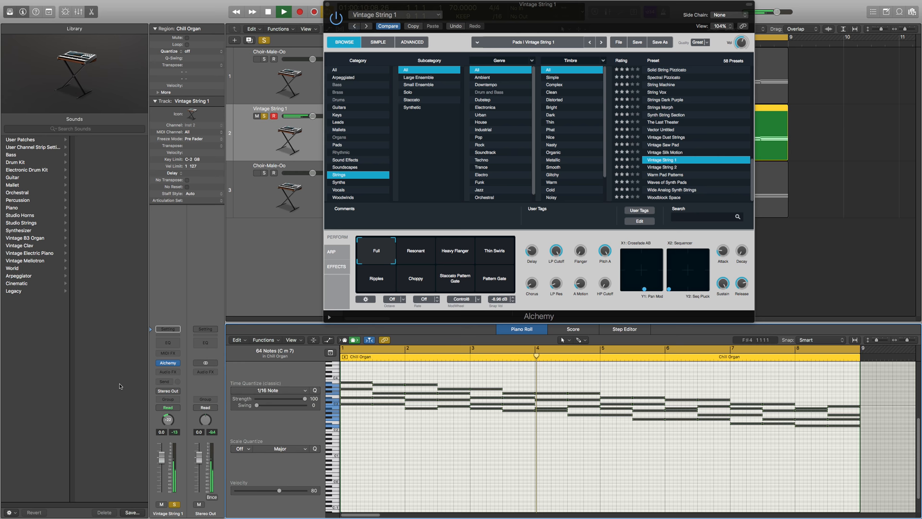
- Settle on the Lush Multi Layer 2 string preset for the soloed middle track
click(168, 369)
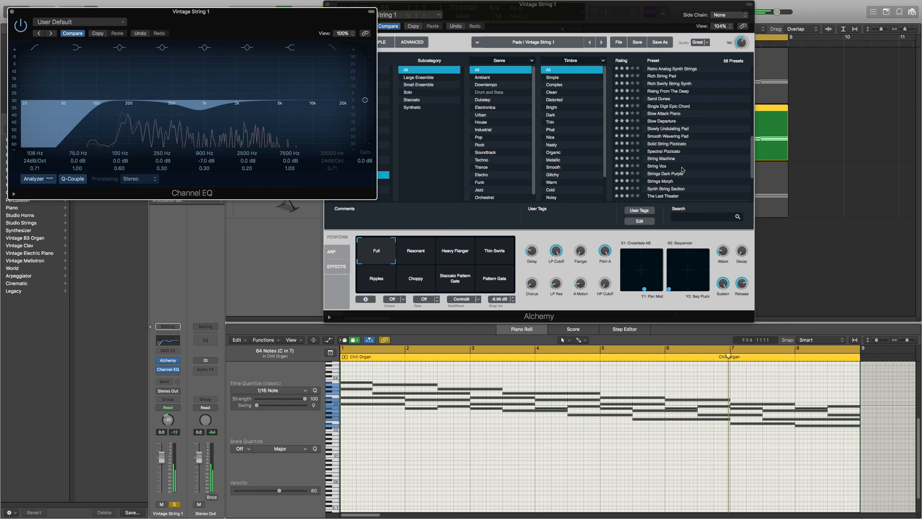
click(664, 88)
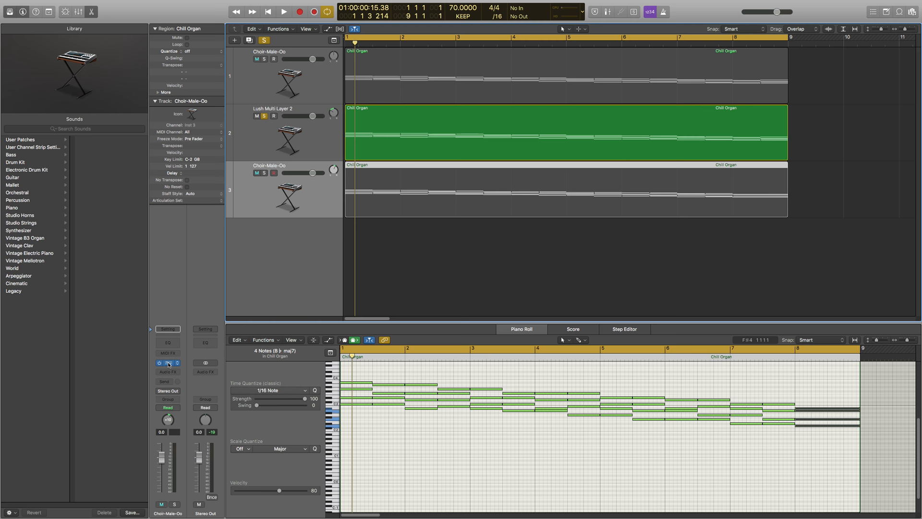
- Un-solo the string track so all three Chill Organ tracks play together at 50 BPM
click(167, 362)
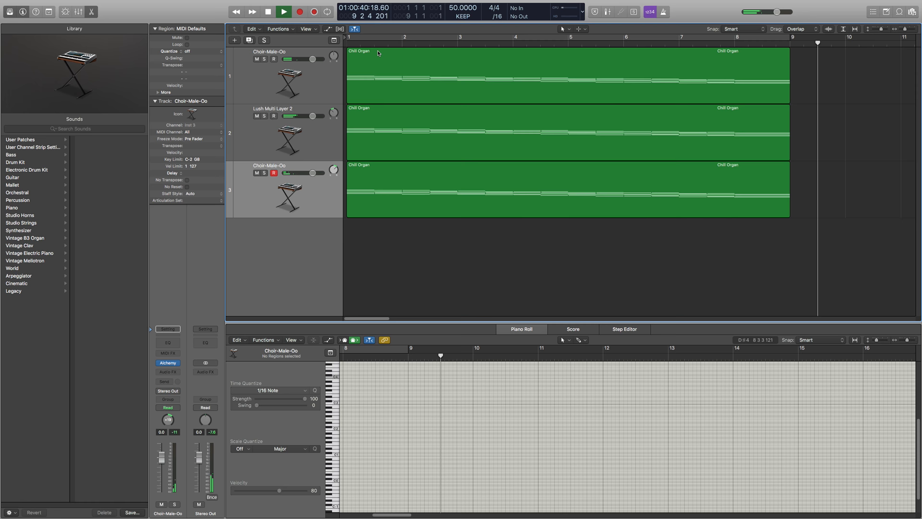
- Stop playback just past bar 9 of the 50 BPM arrangement
click(268, 12)
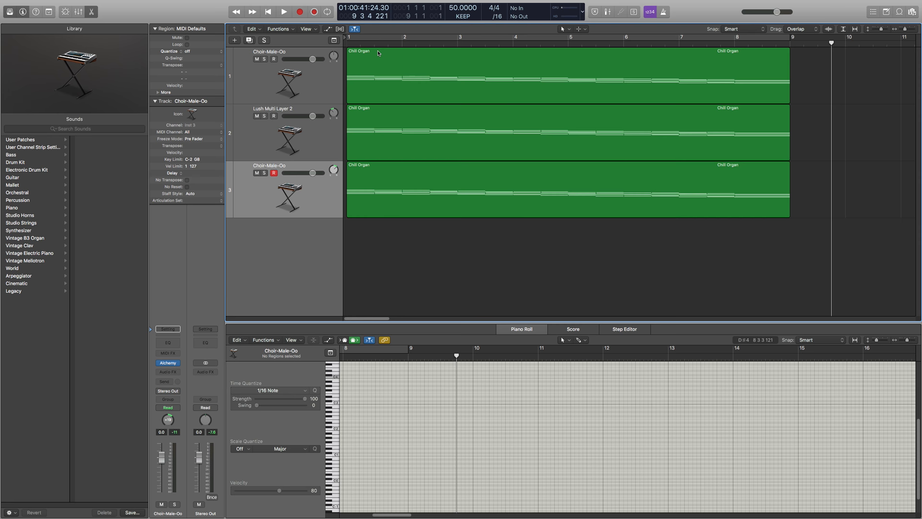
mouse_move(313, 145)
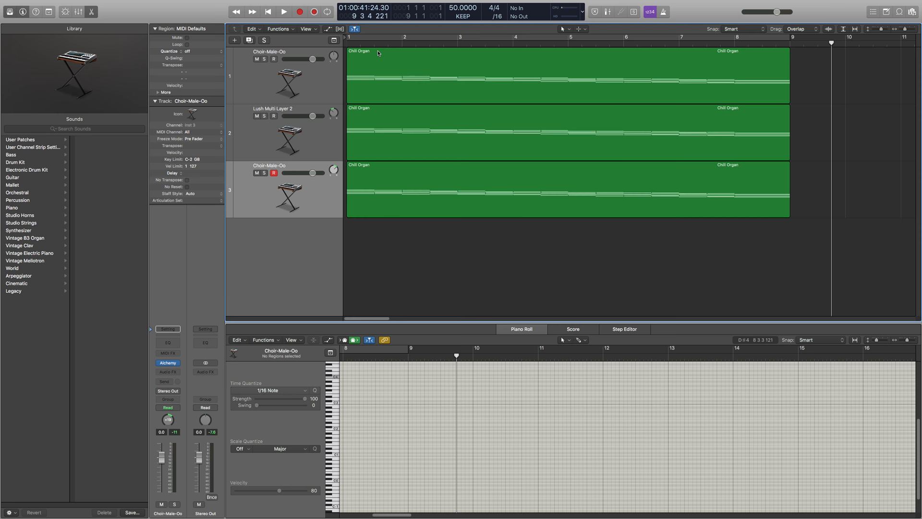